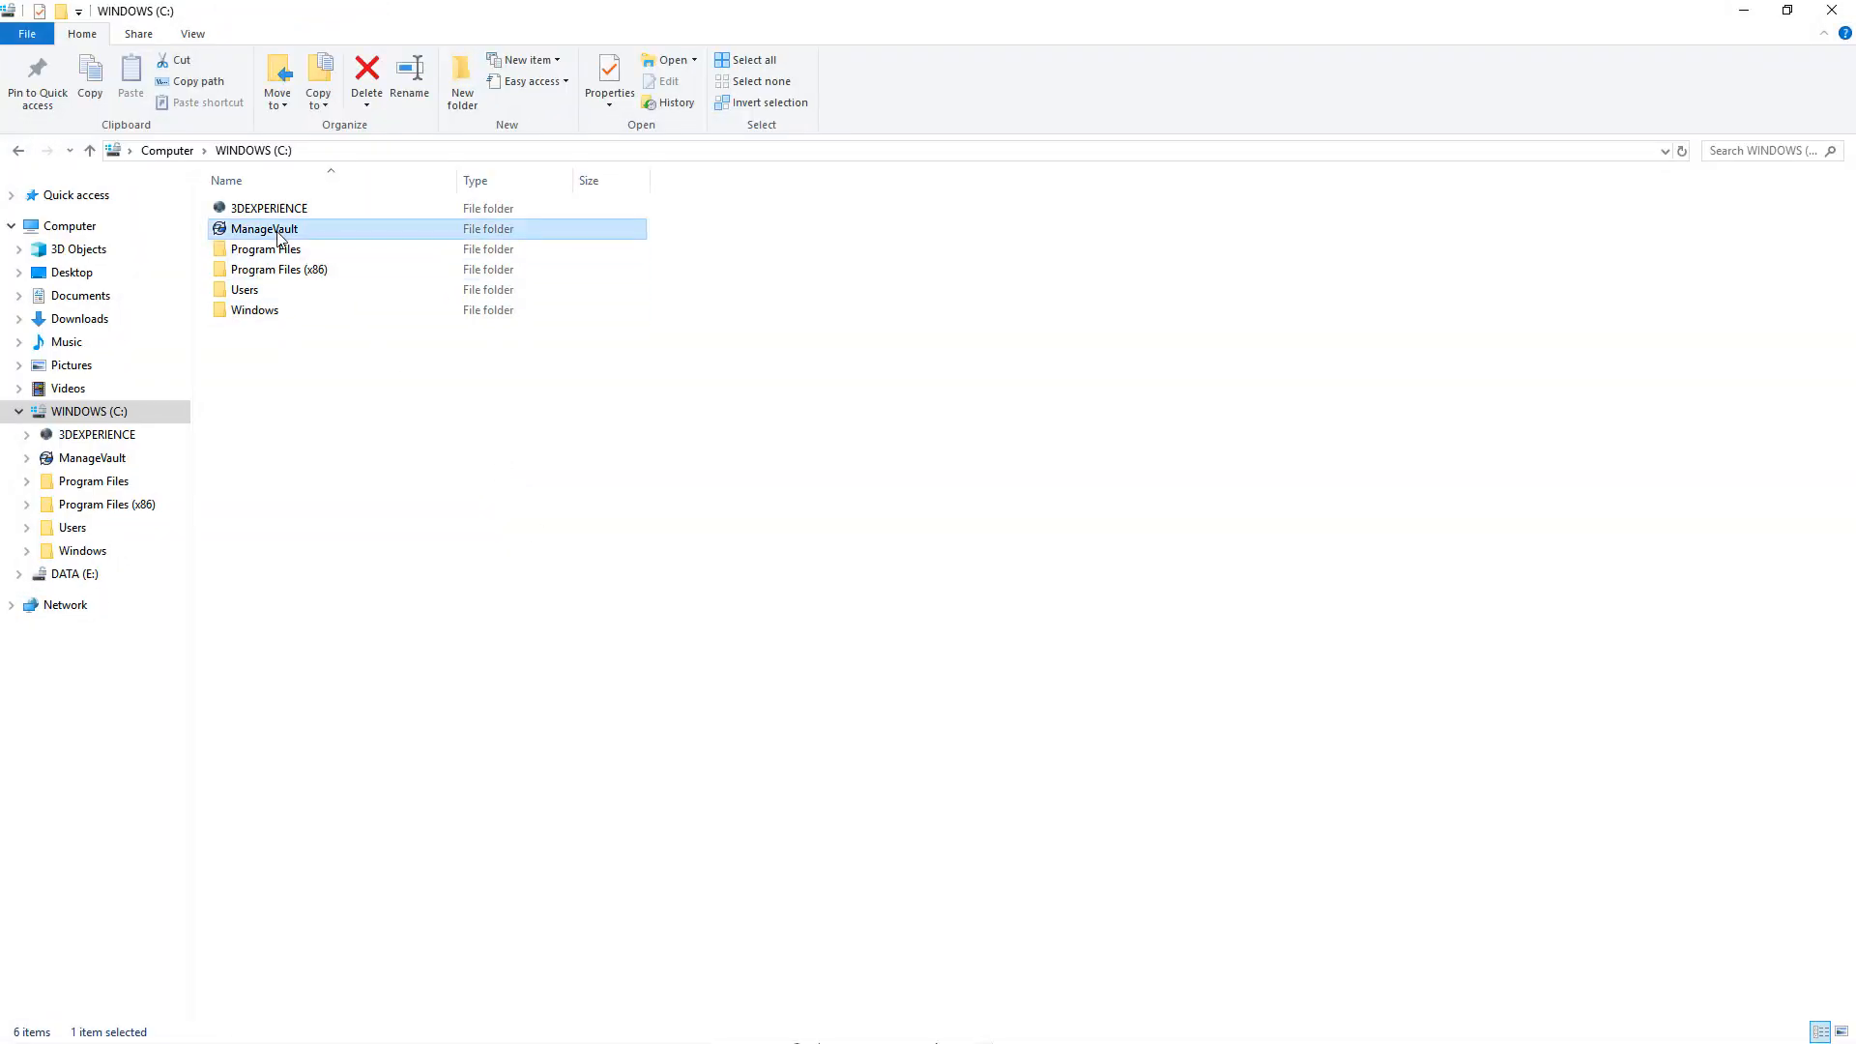
Browse into the ManageVault vault on C: toward Designs > Project 0003
double_click(263, 228)
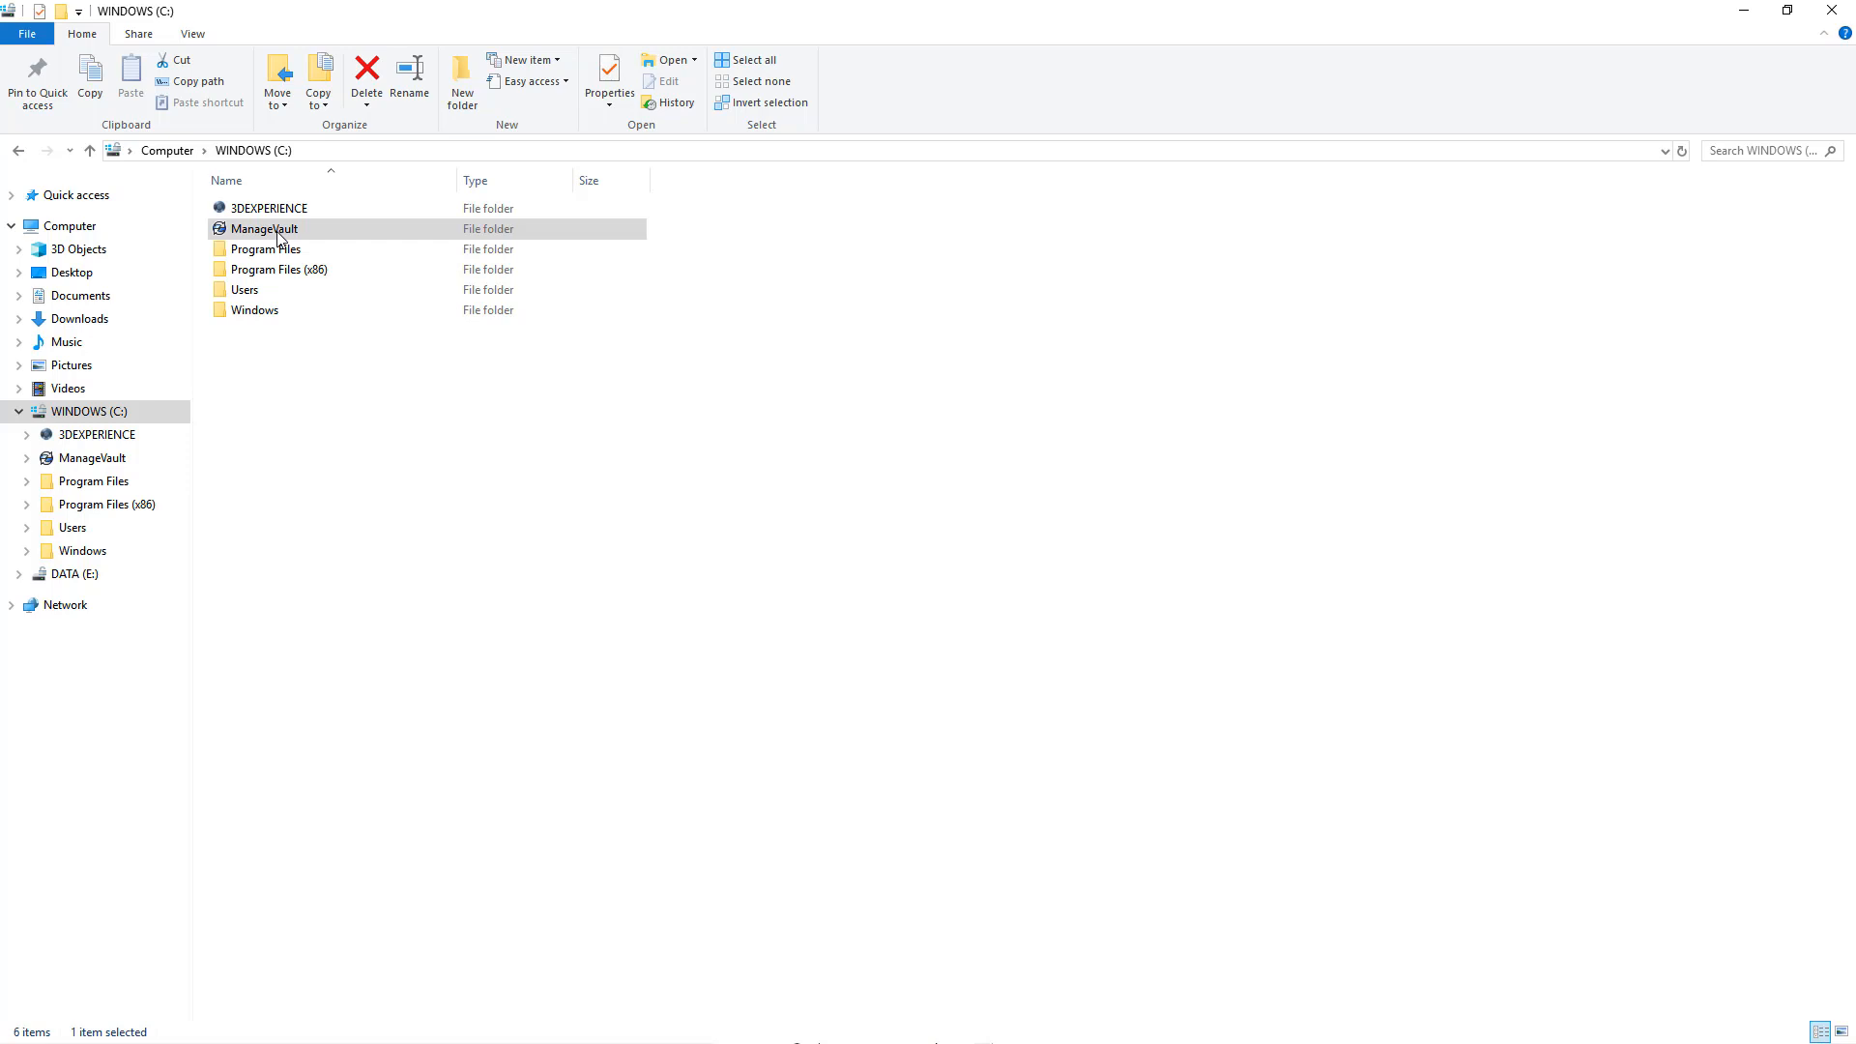
double_click(265, 228)
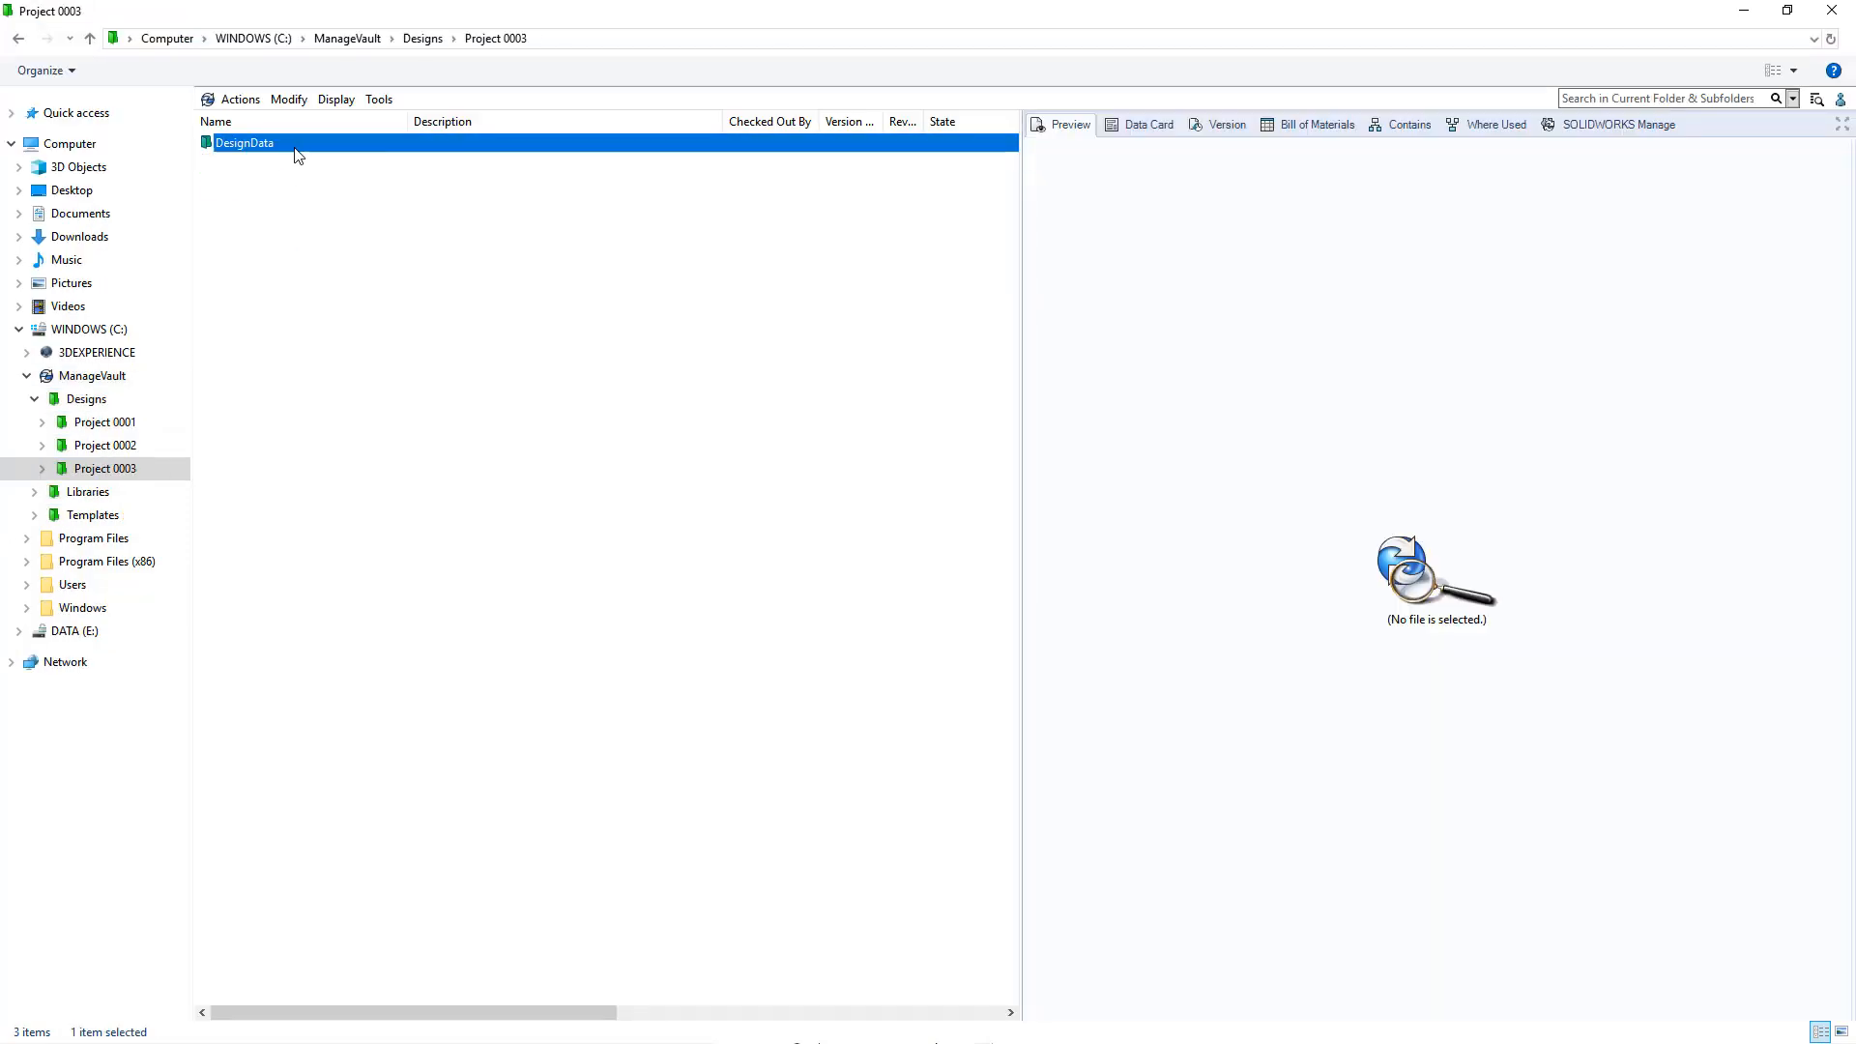
Enter the DesignData folder and scroll through its part and assembly files in Development state
double_click(244, 141)
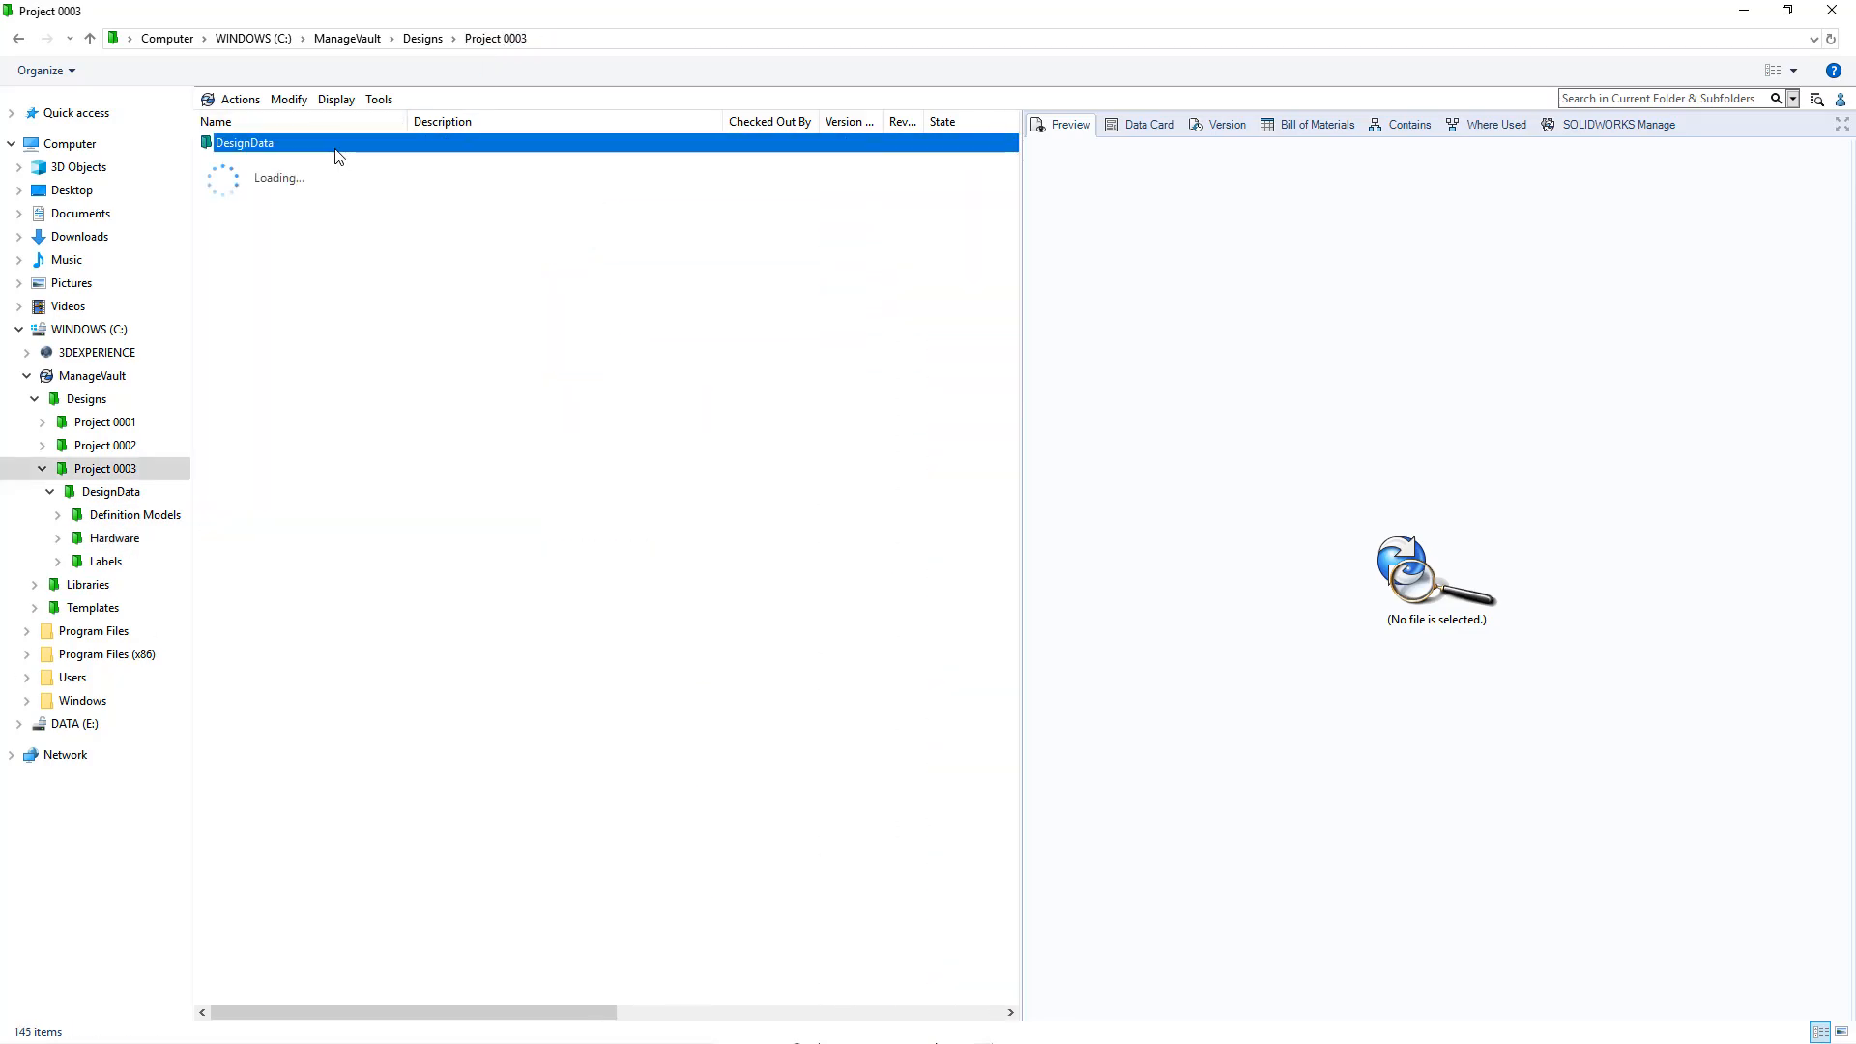
double_click(246, 141)
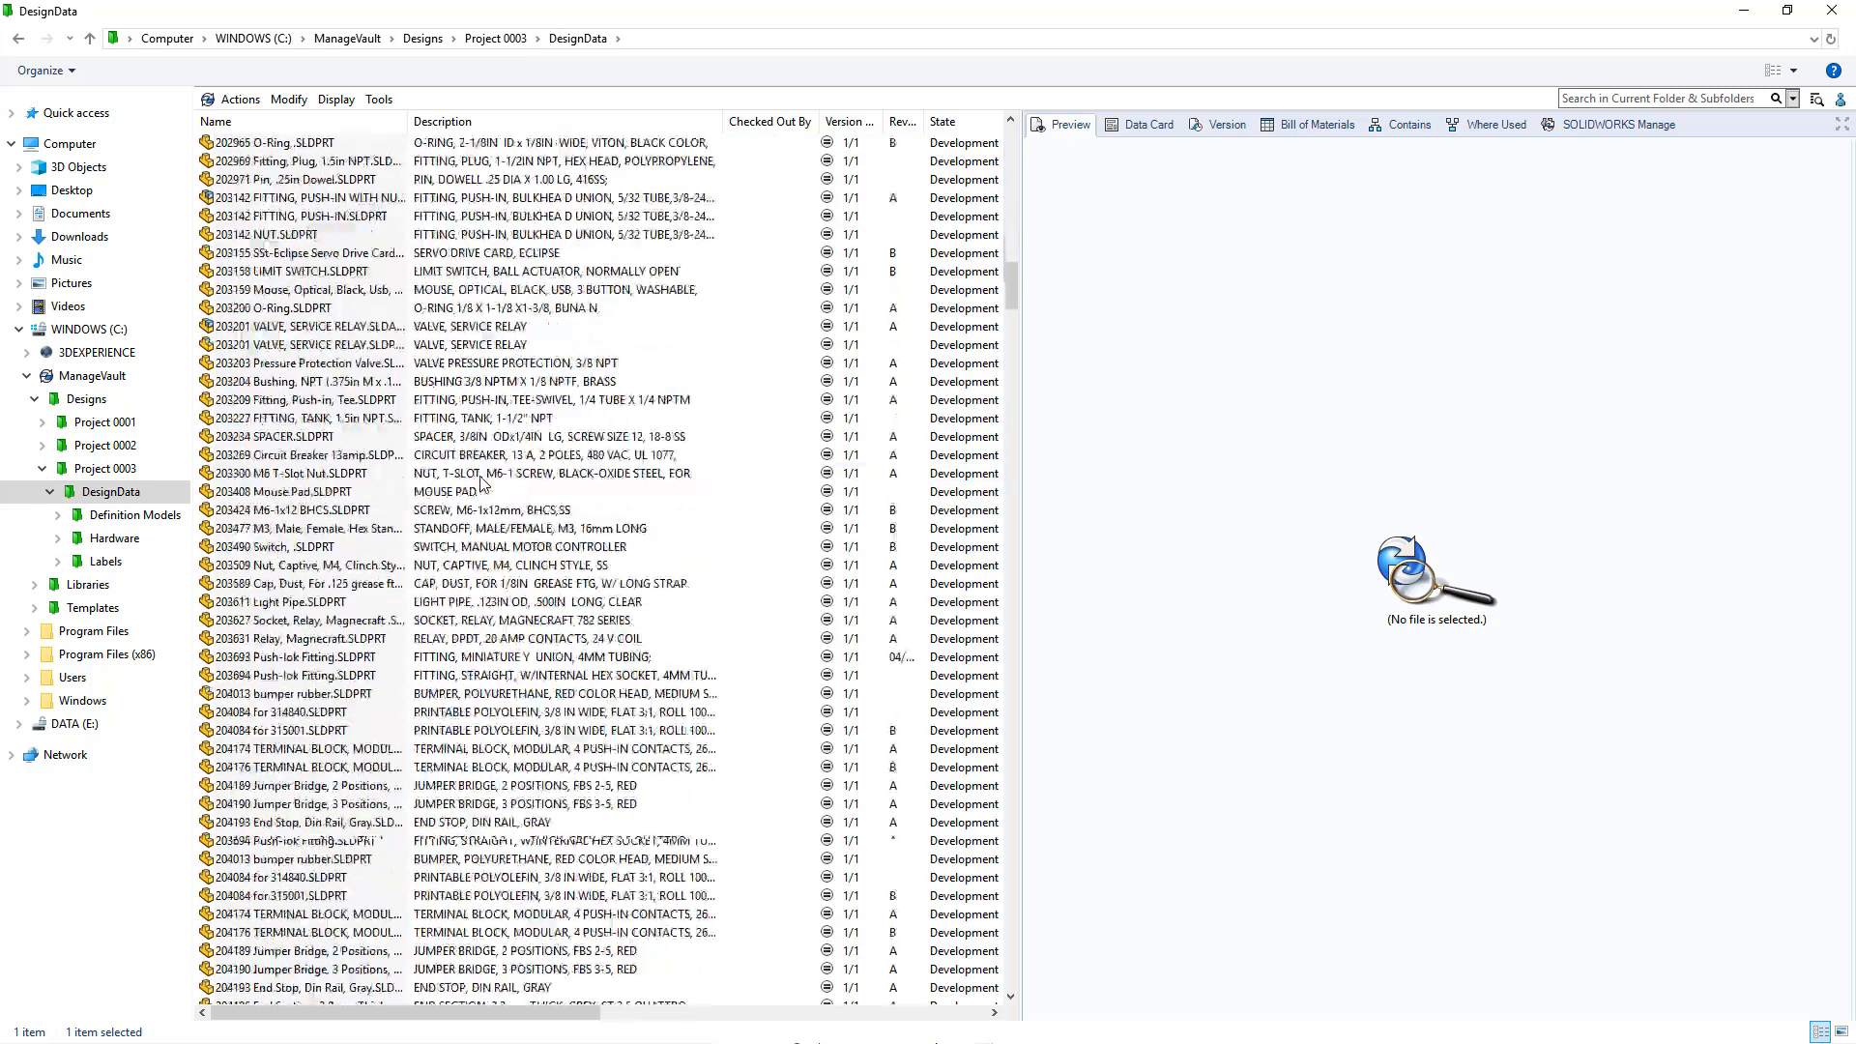
scroll(down, 3)
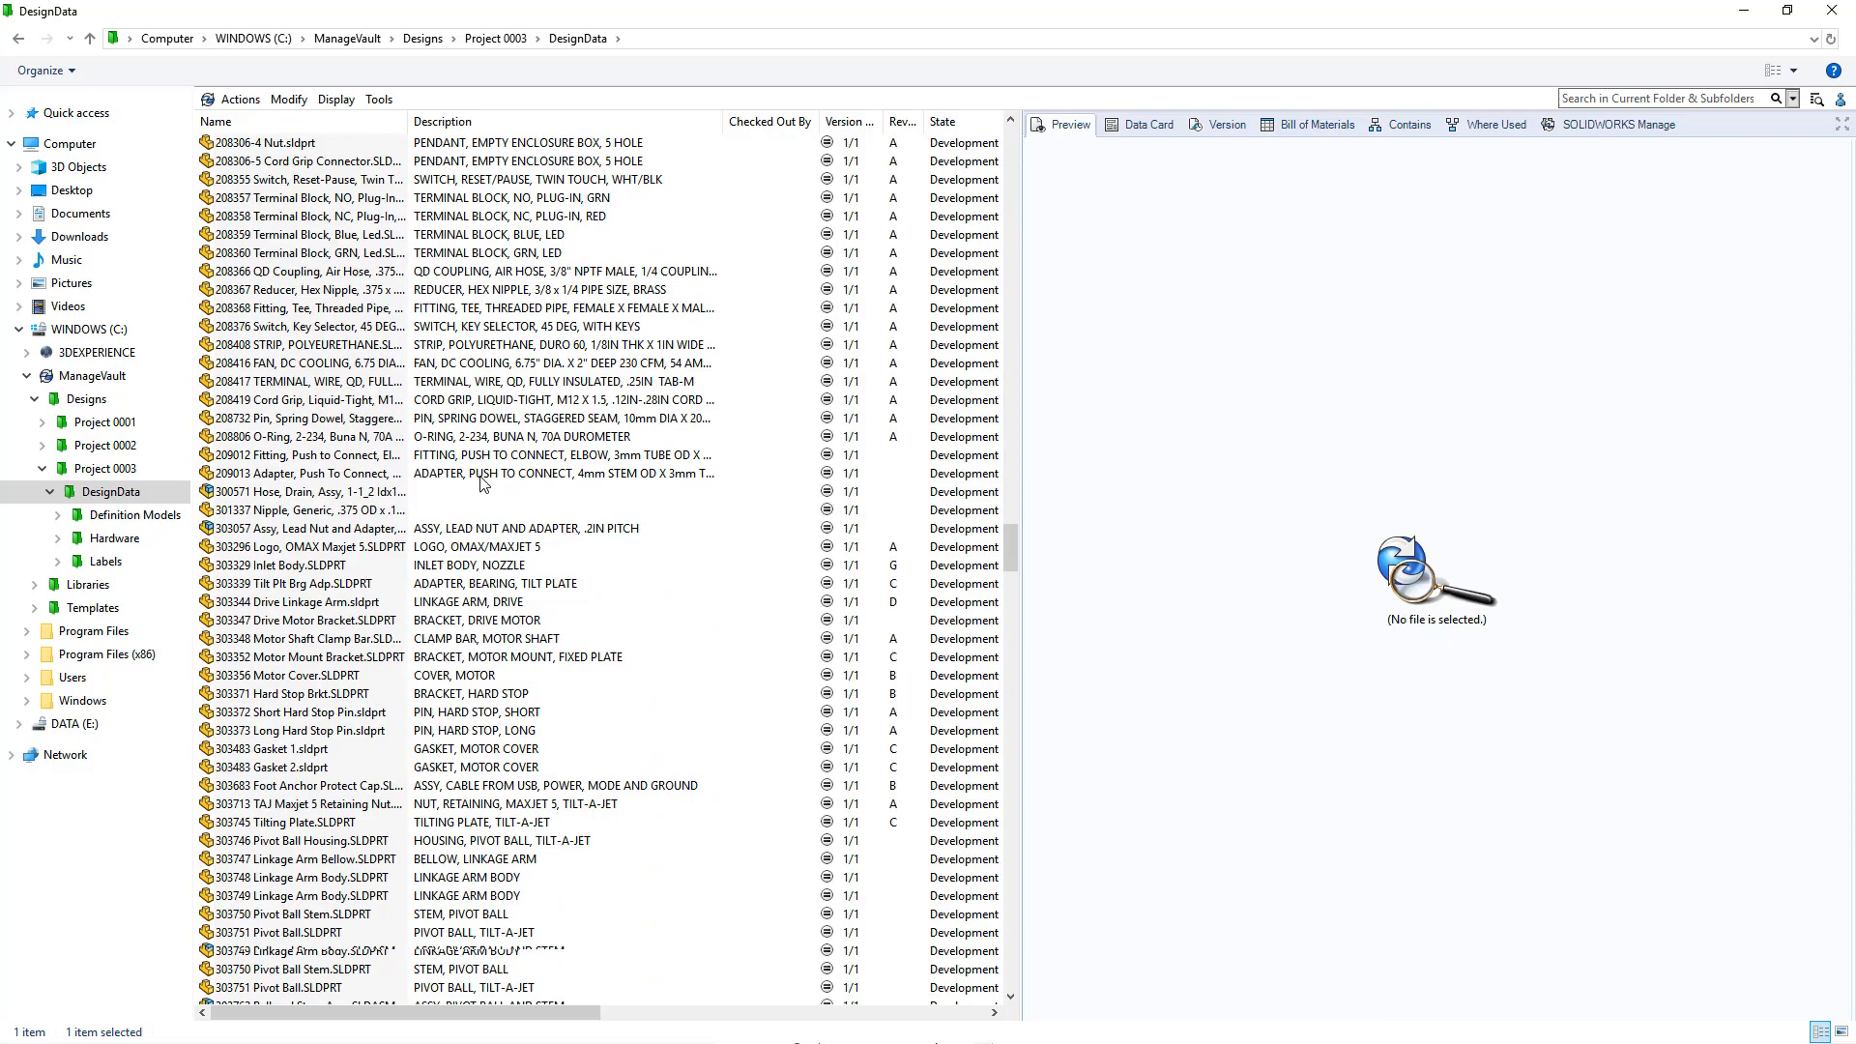
scroll(down, 3)
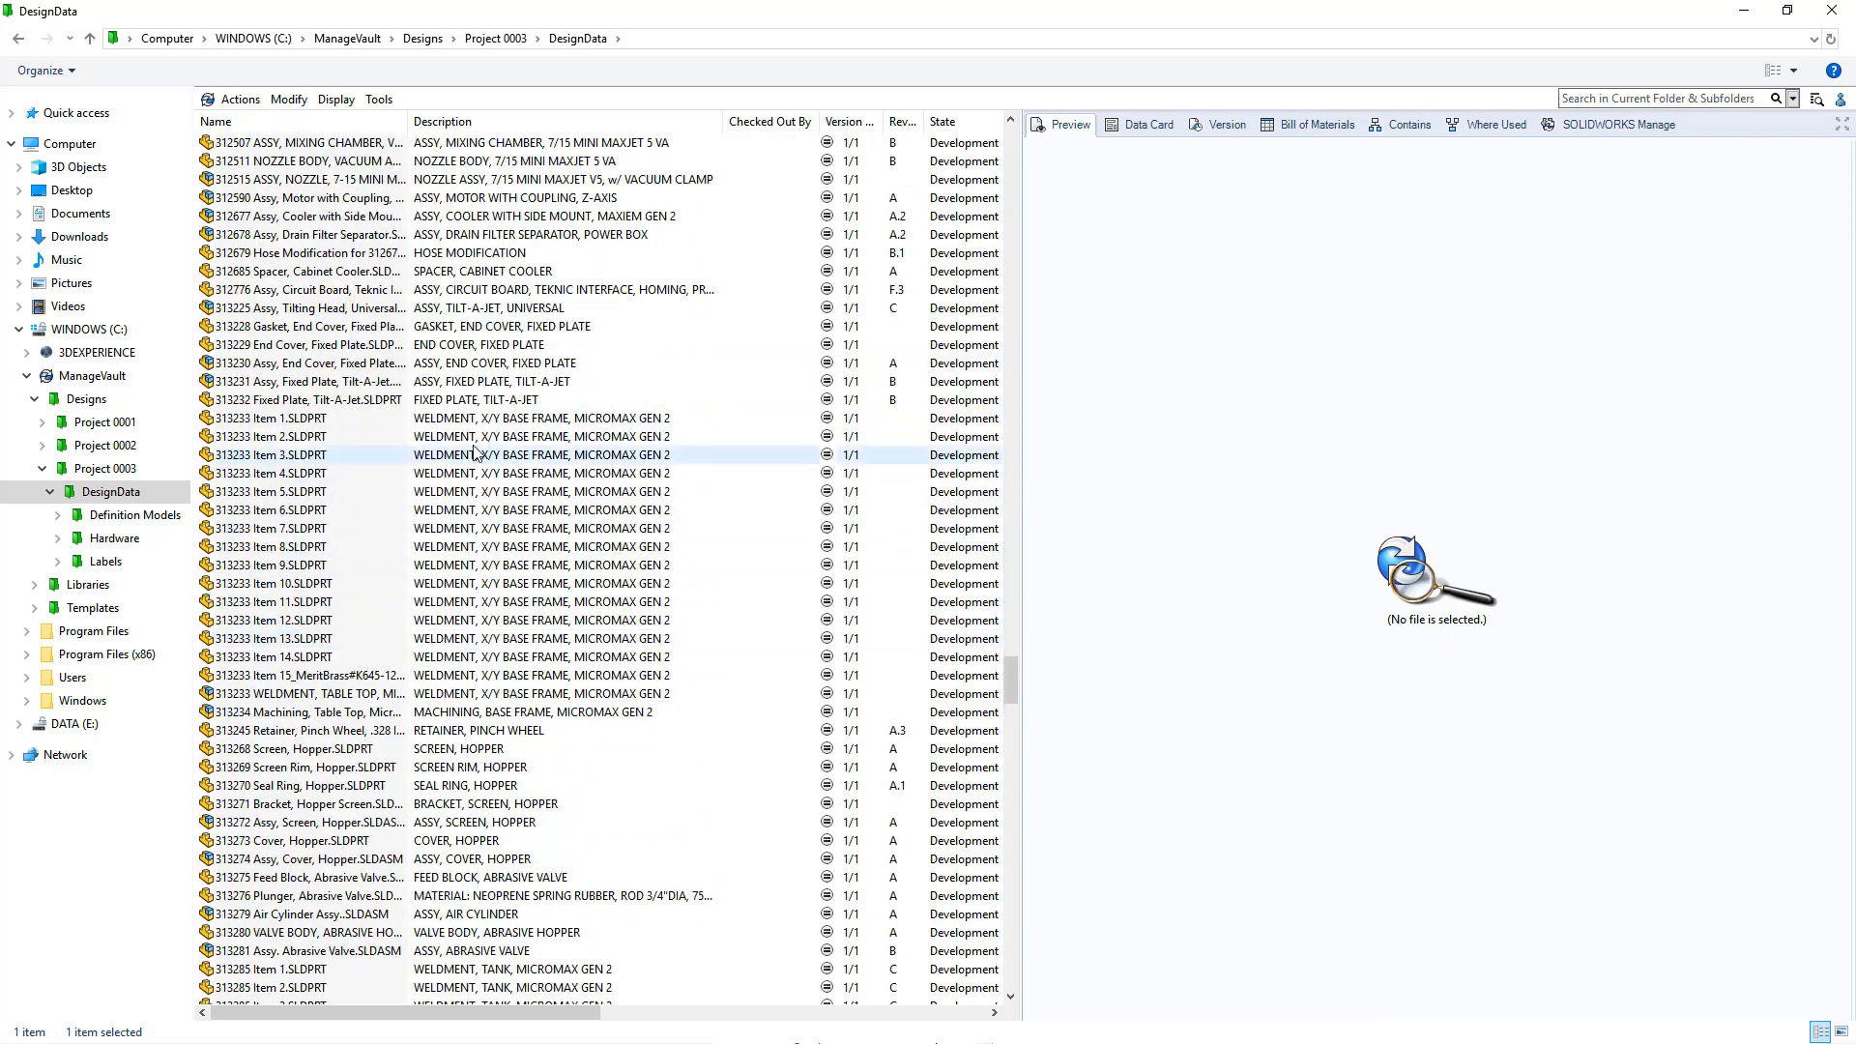
Select 313225 Assy, Tilting Head, Universal and view its Where Used list and Bill of Materials
click(356, 307)
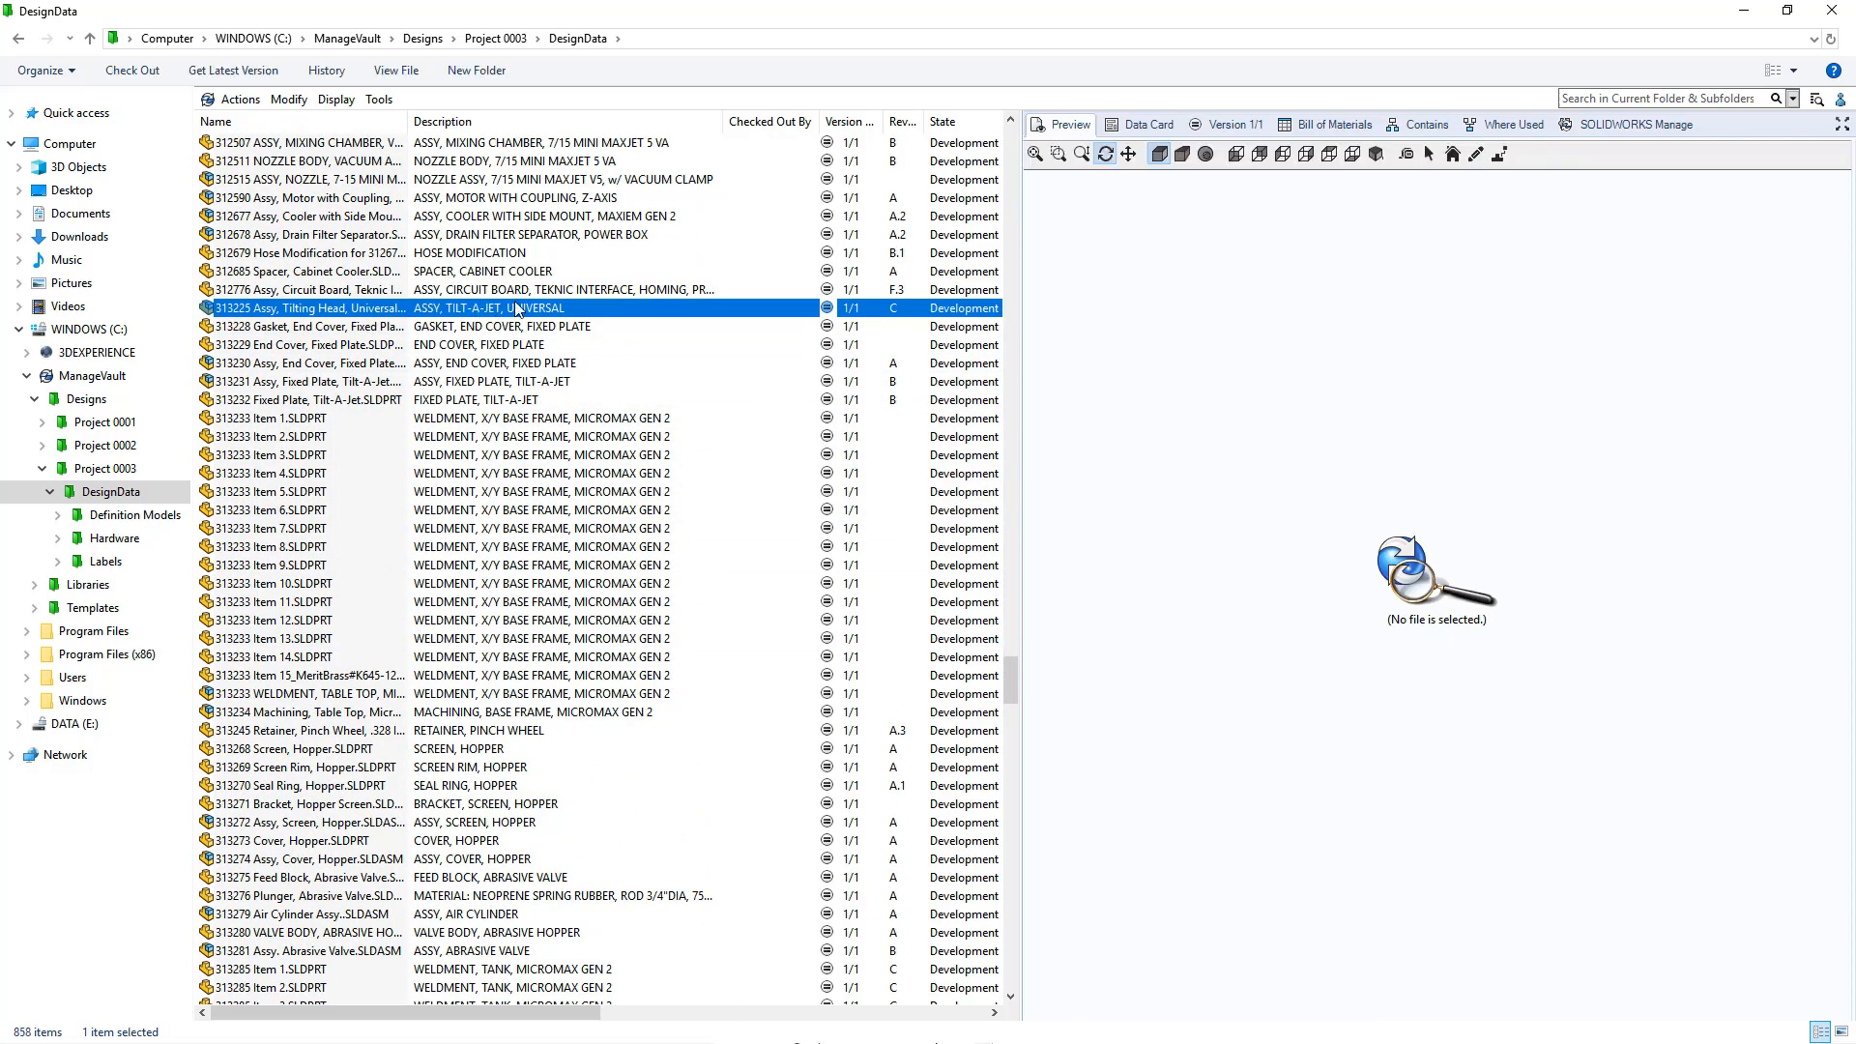
click(1512, 124)
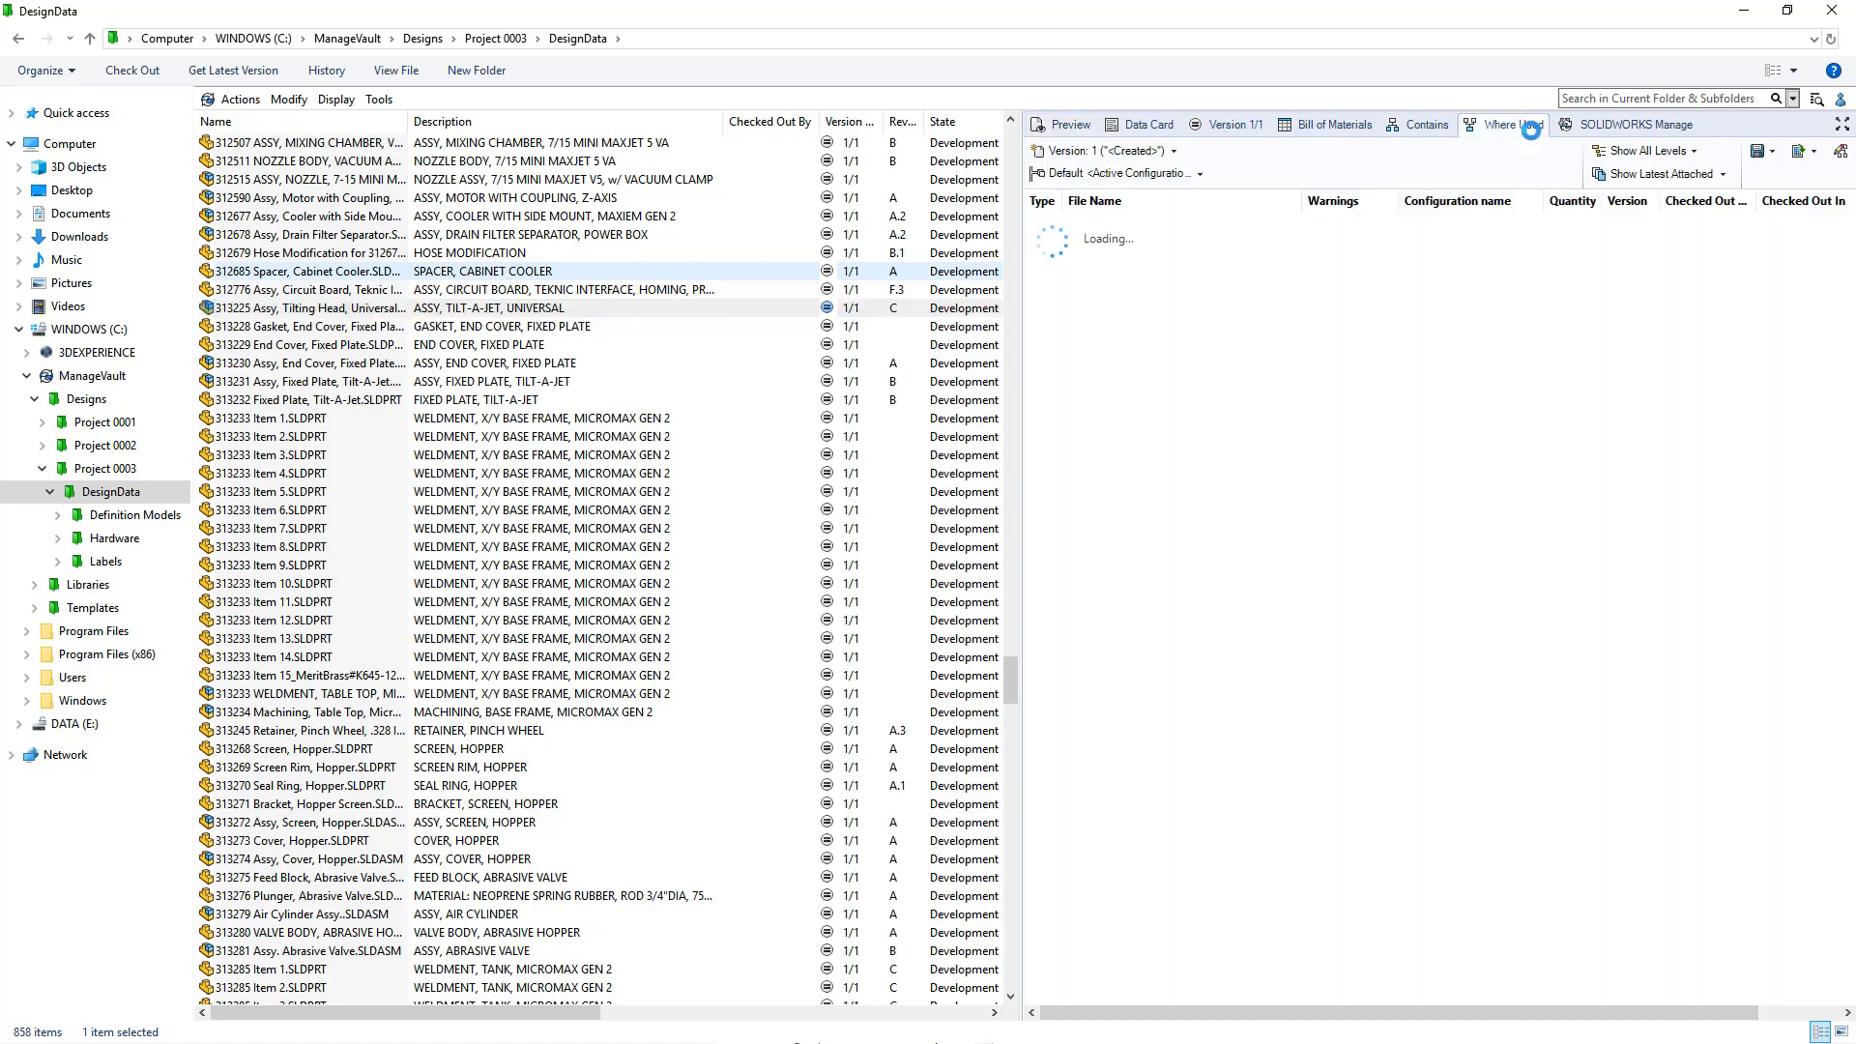
click(1516, 124)
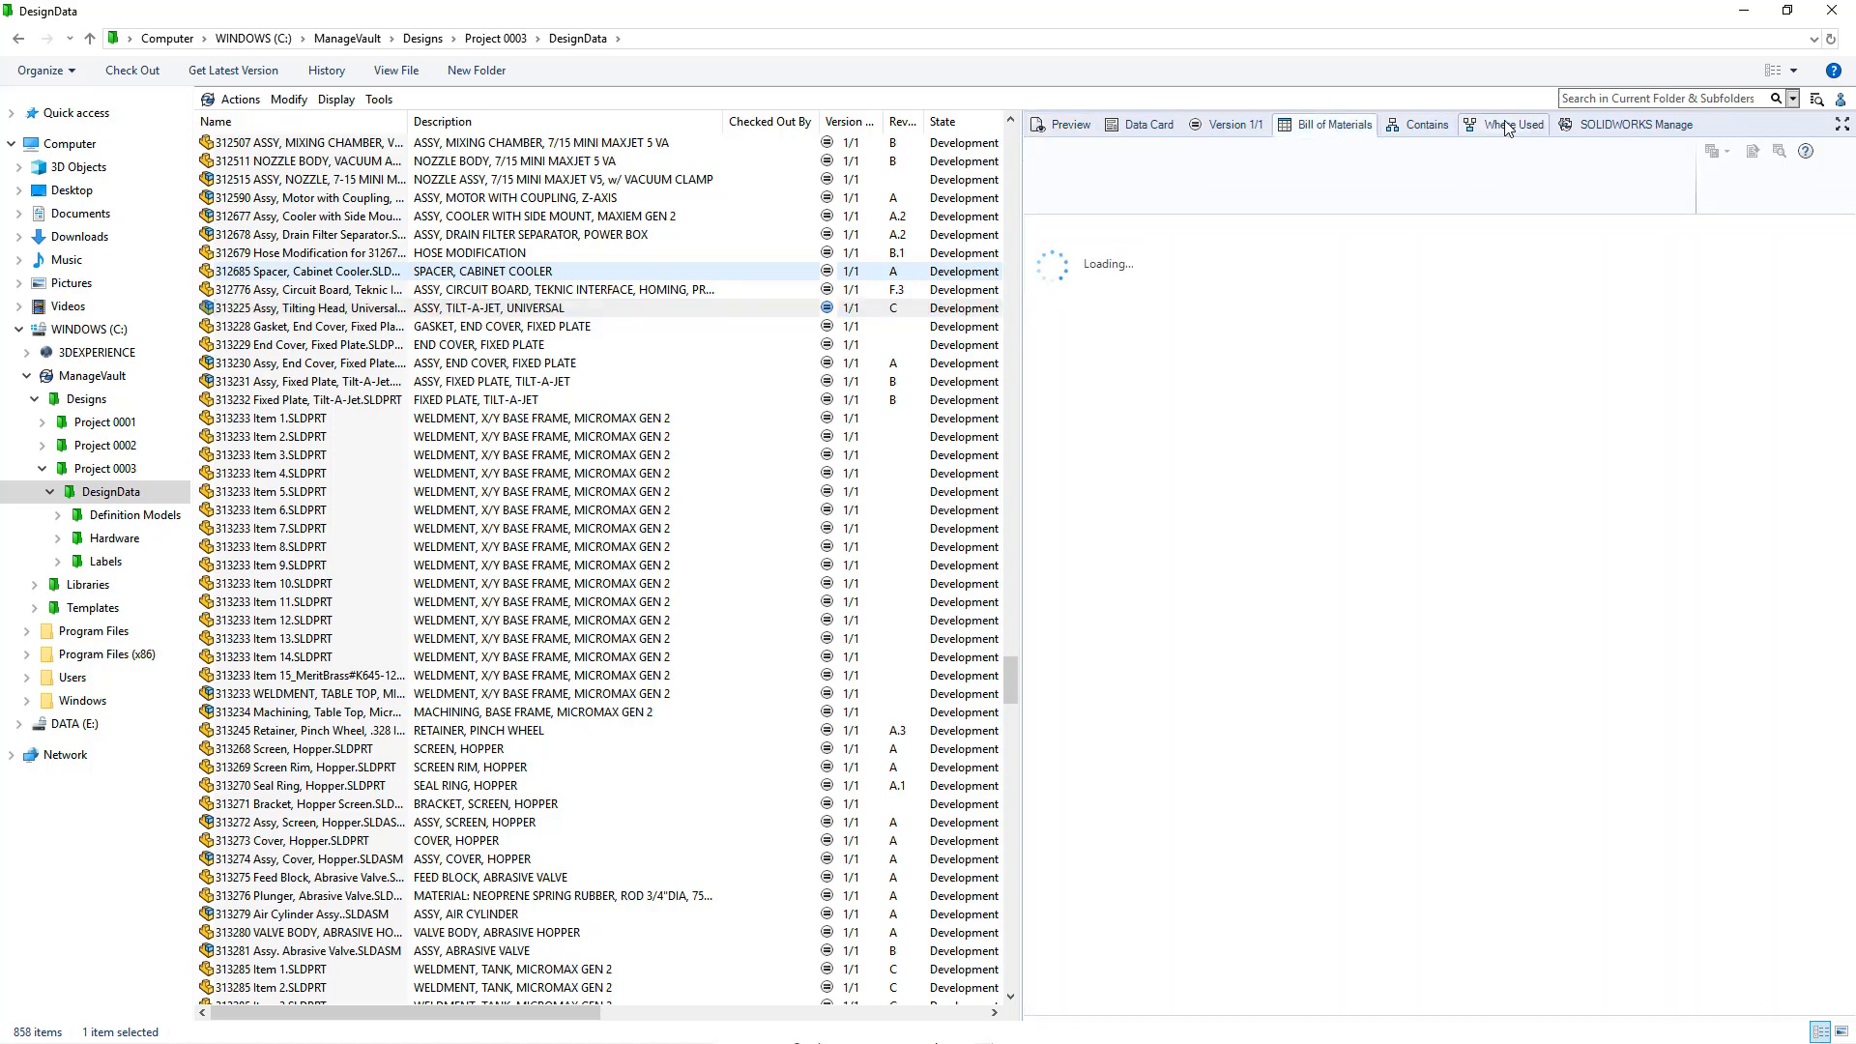
click(1332, 124)
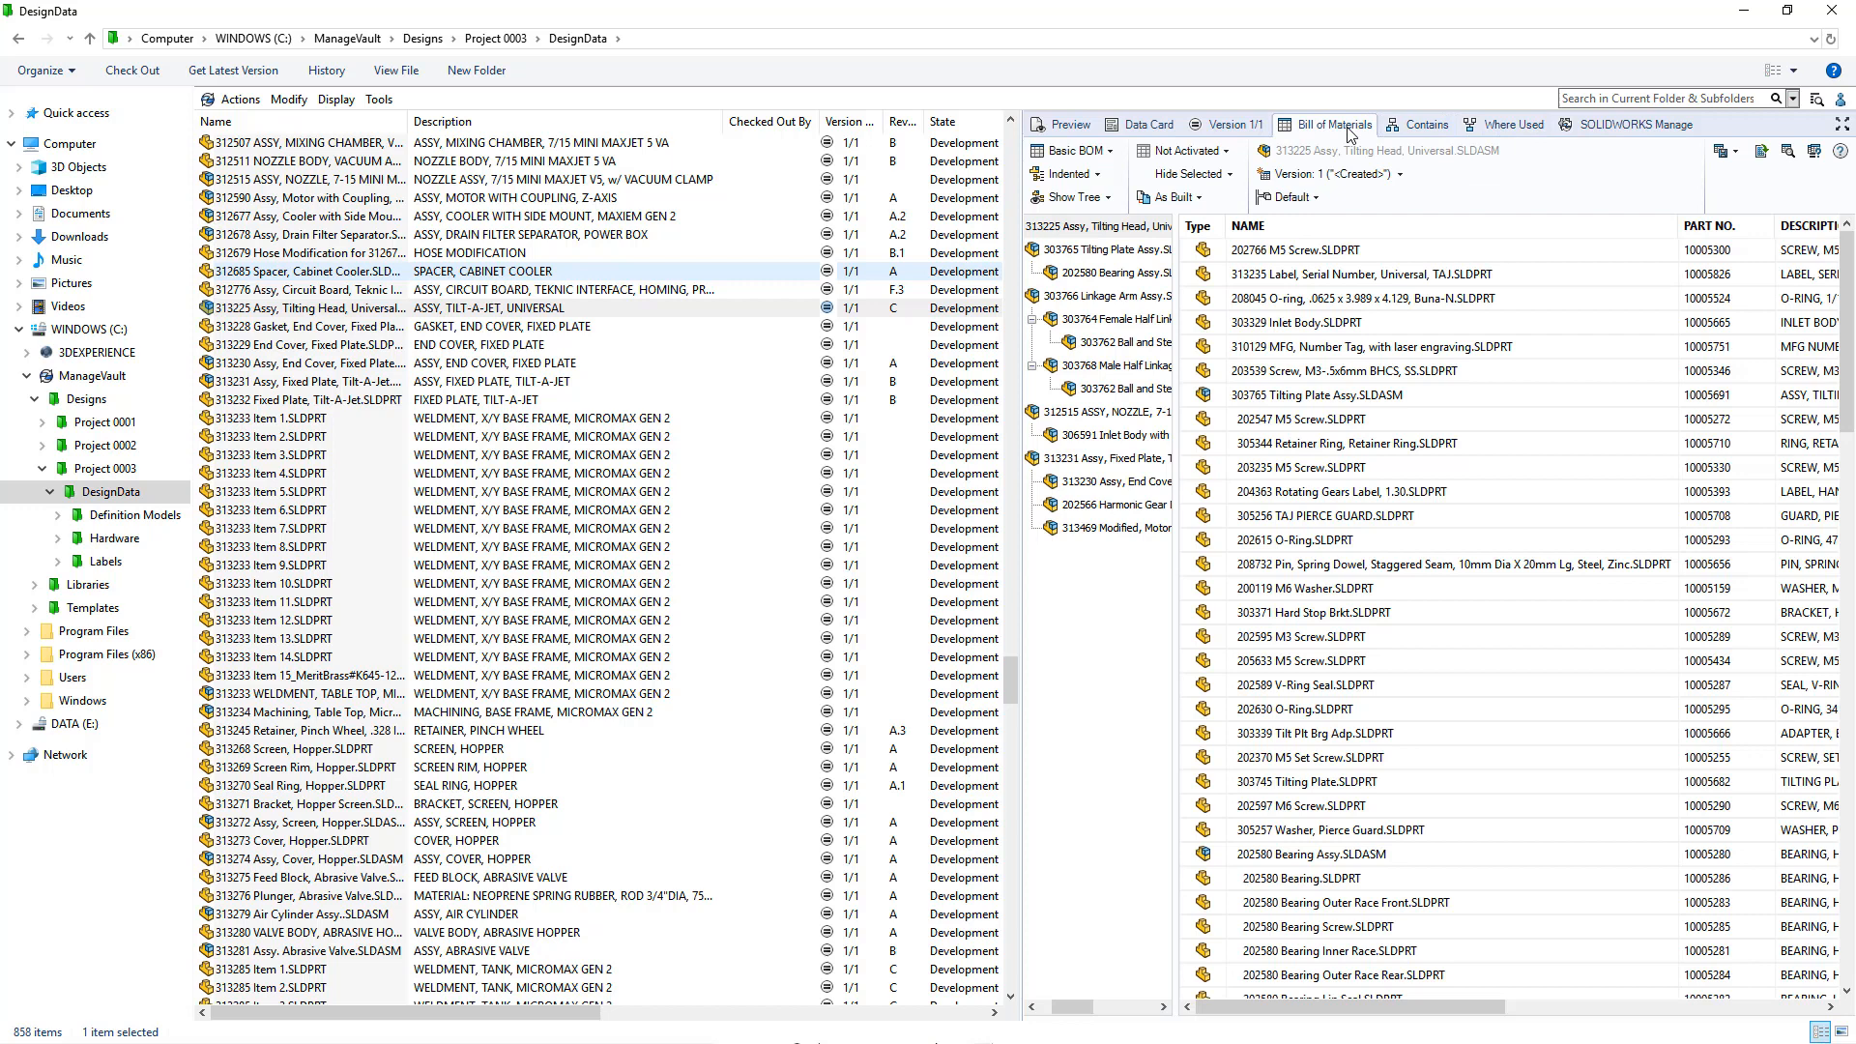
click(307, 307)
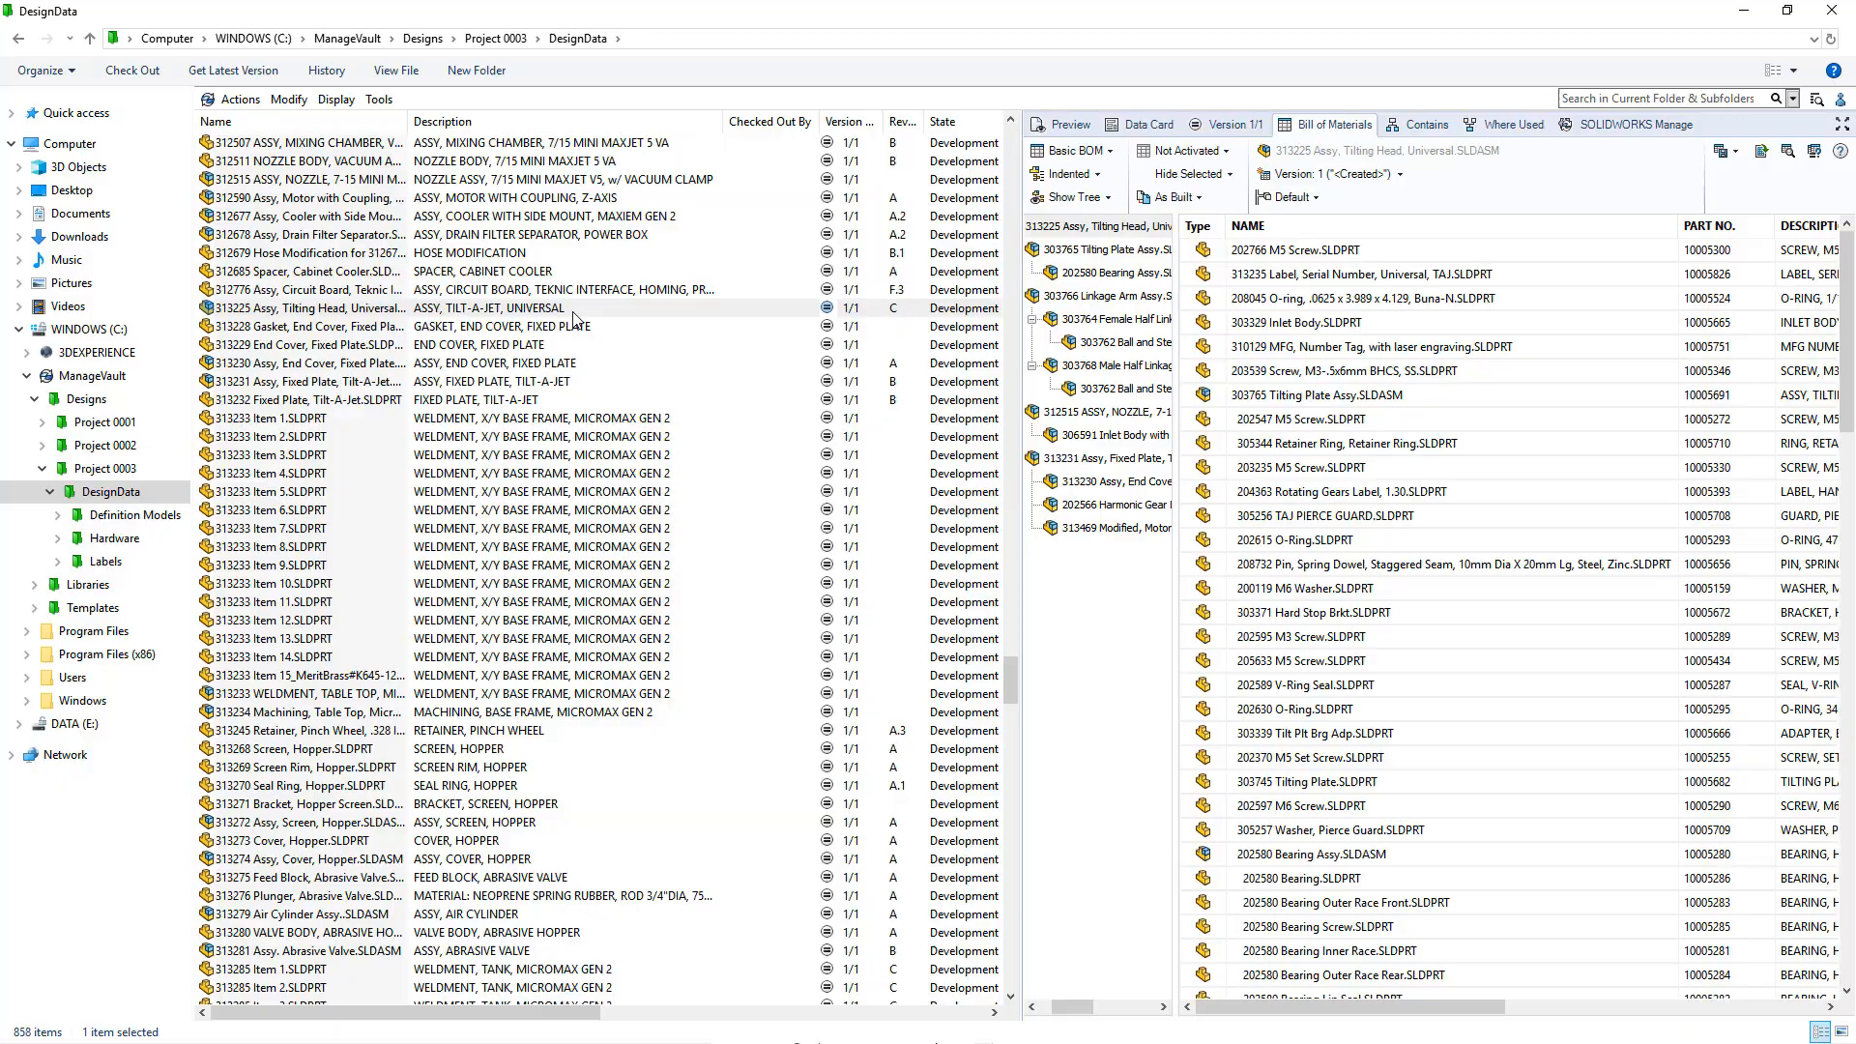
Load the Tilting Head assembly in SOLIDWORKS and preview the Gear Drive Housing and M4 screw in the PDM task pane
double_click(302, 307)
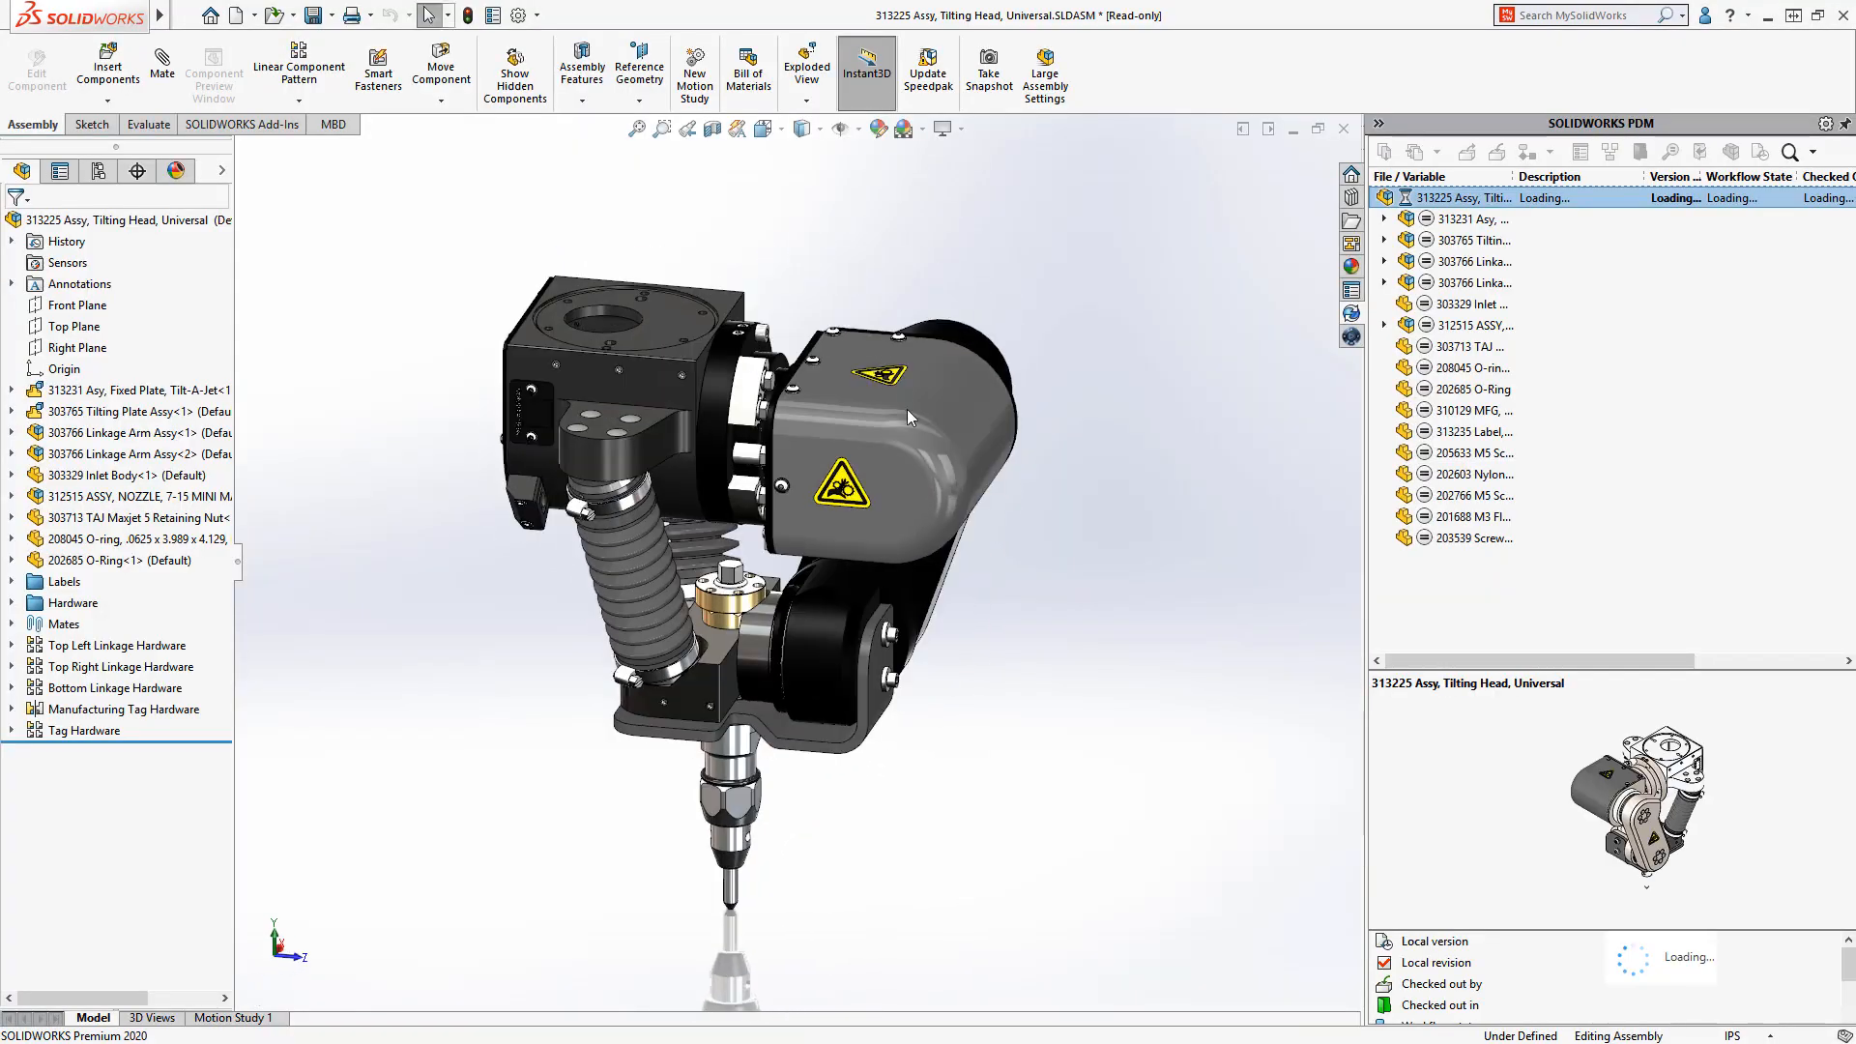
click(841, 485)
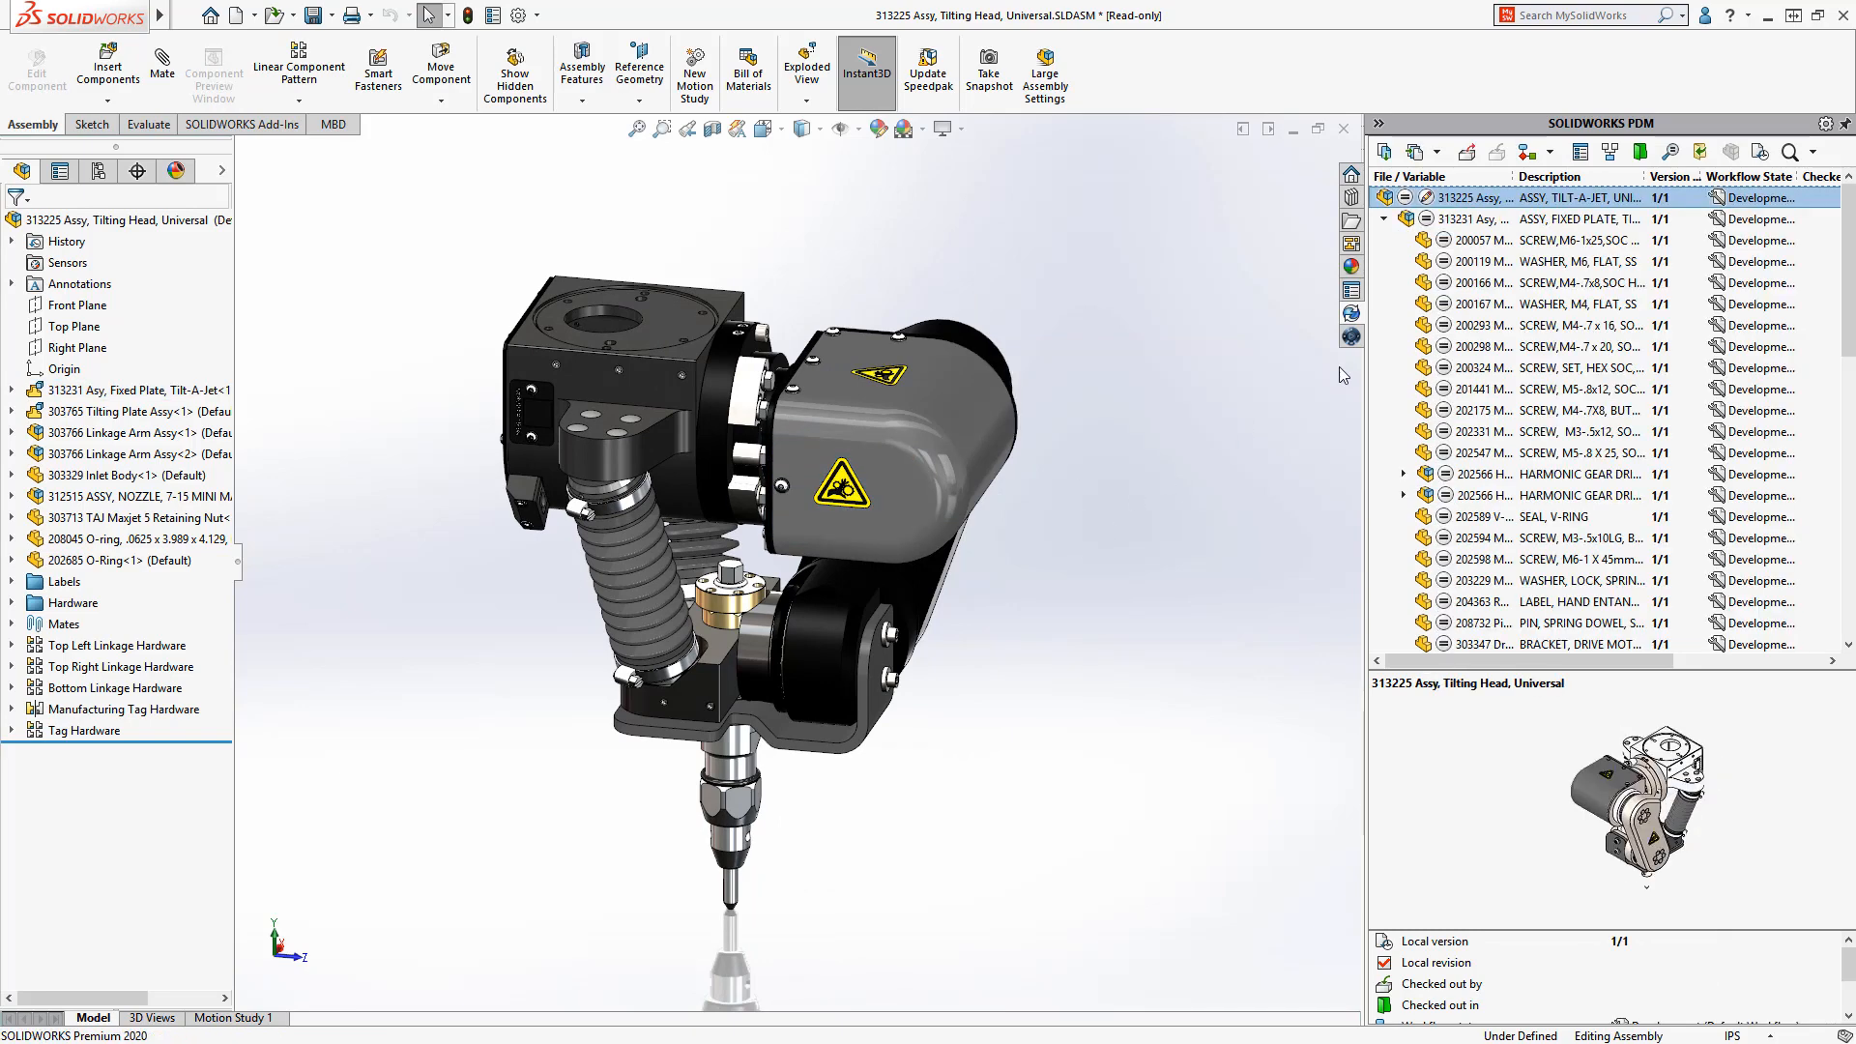
click(1579, 474)
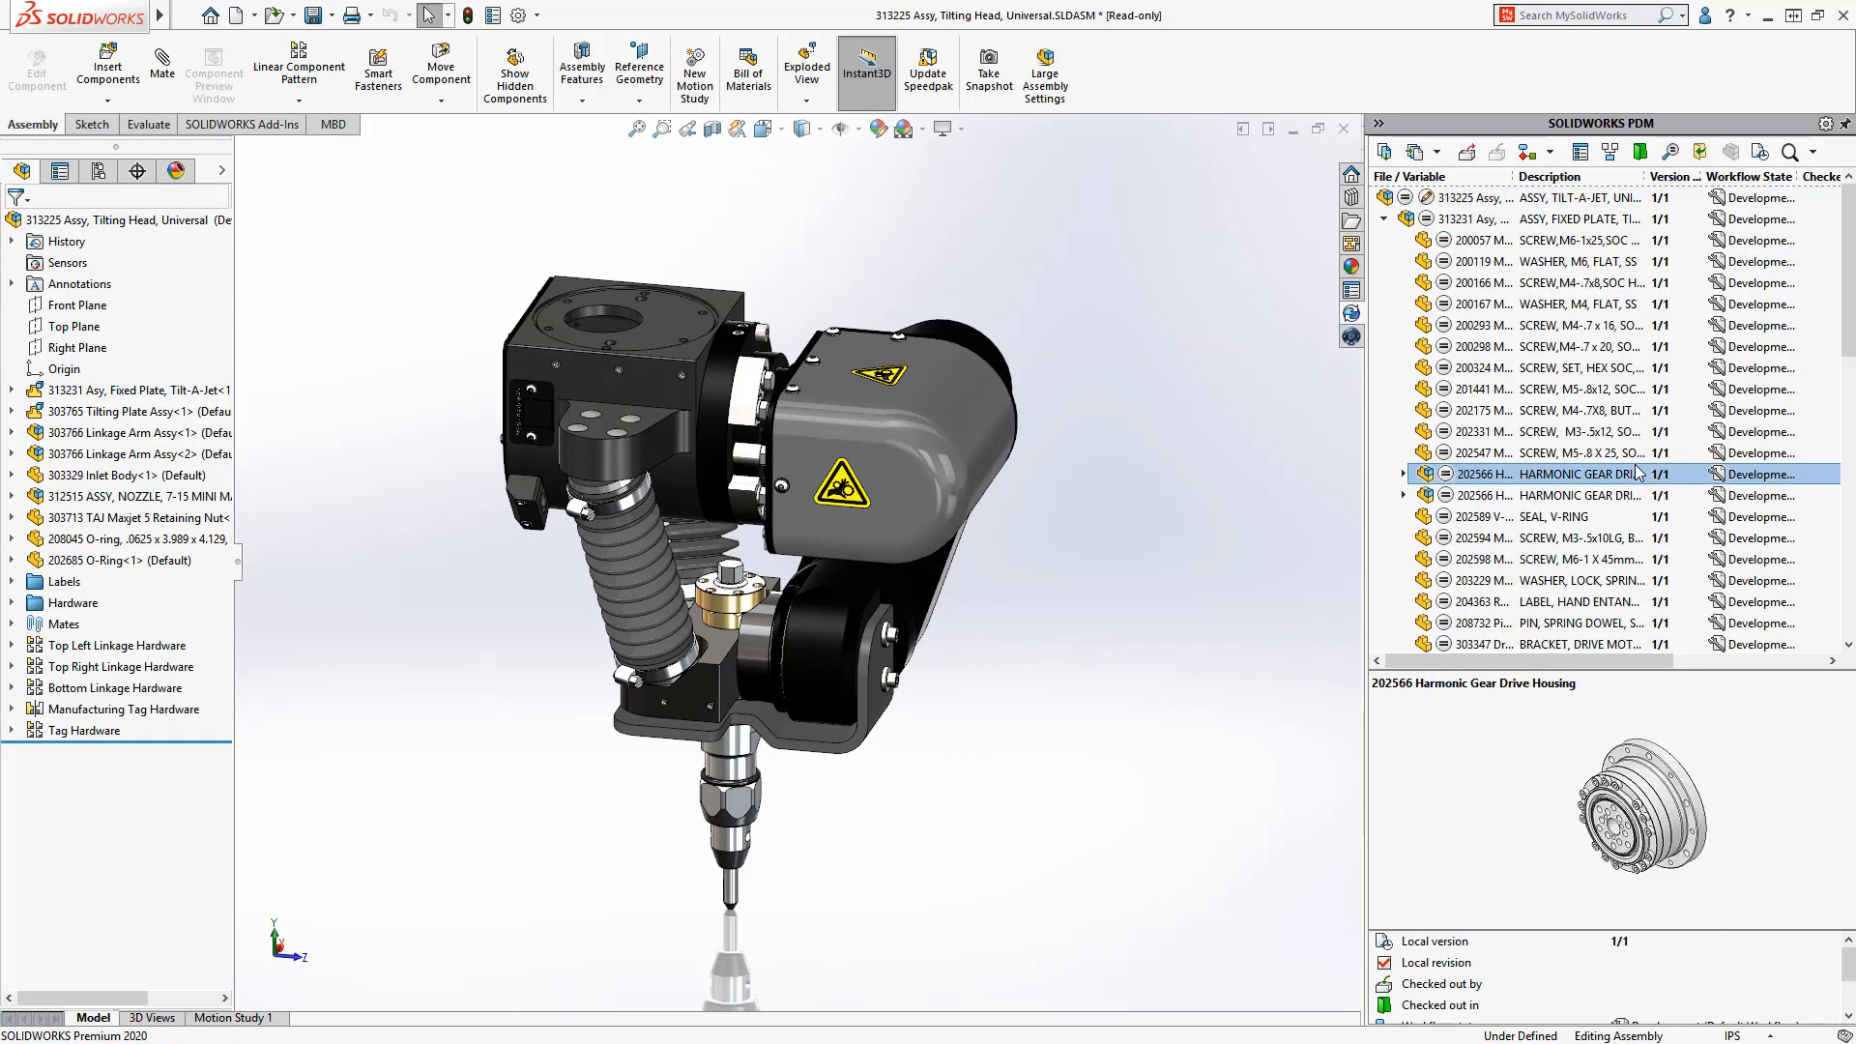
click(1579, 346)
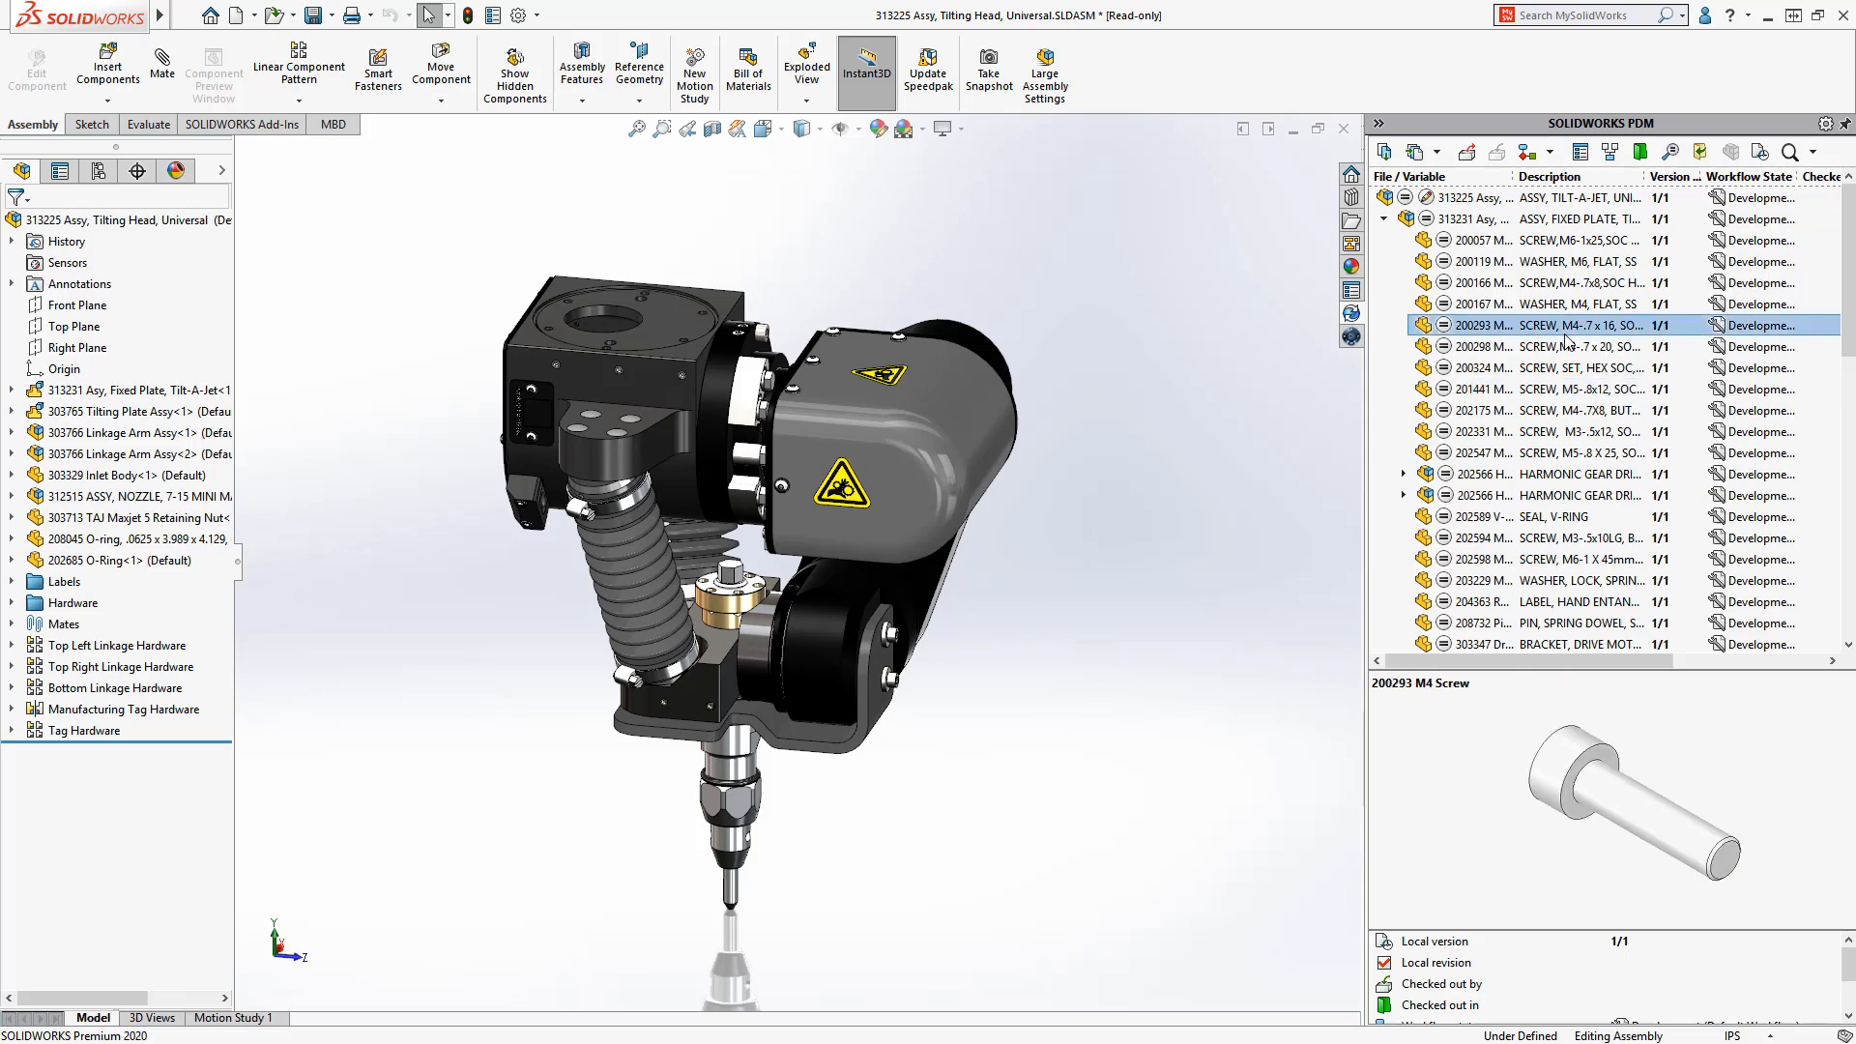
click(1468, 197)
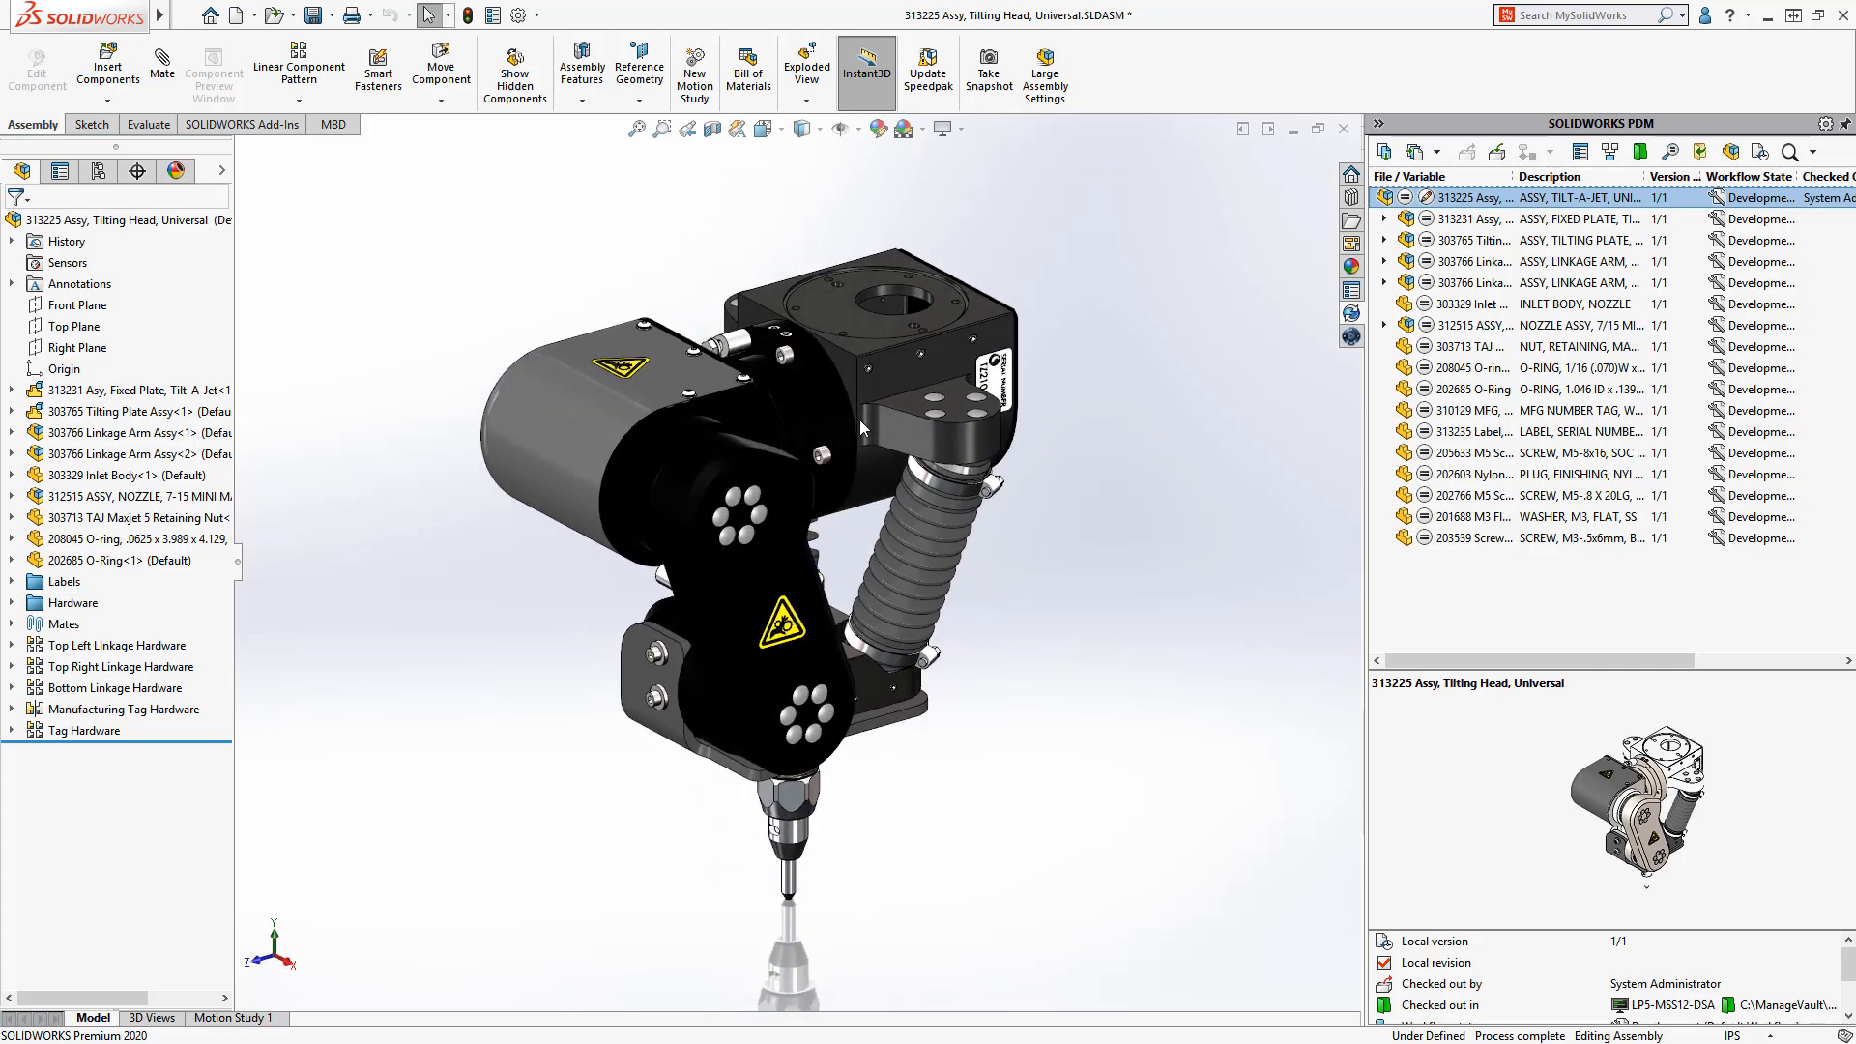
mouse_move(1496, 151)
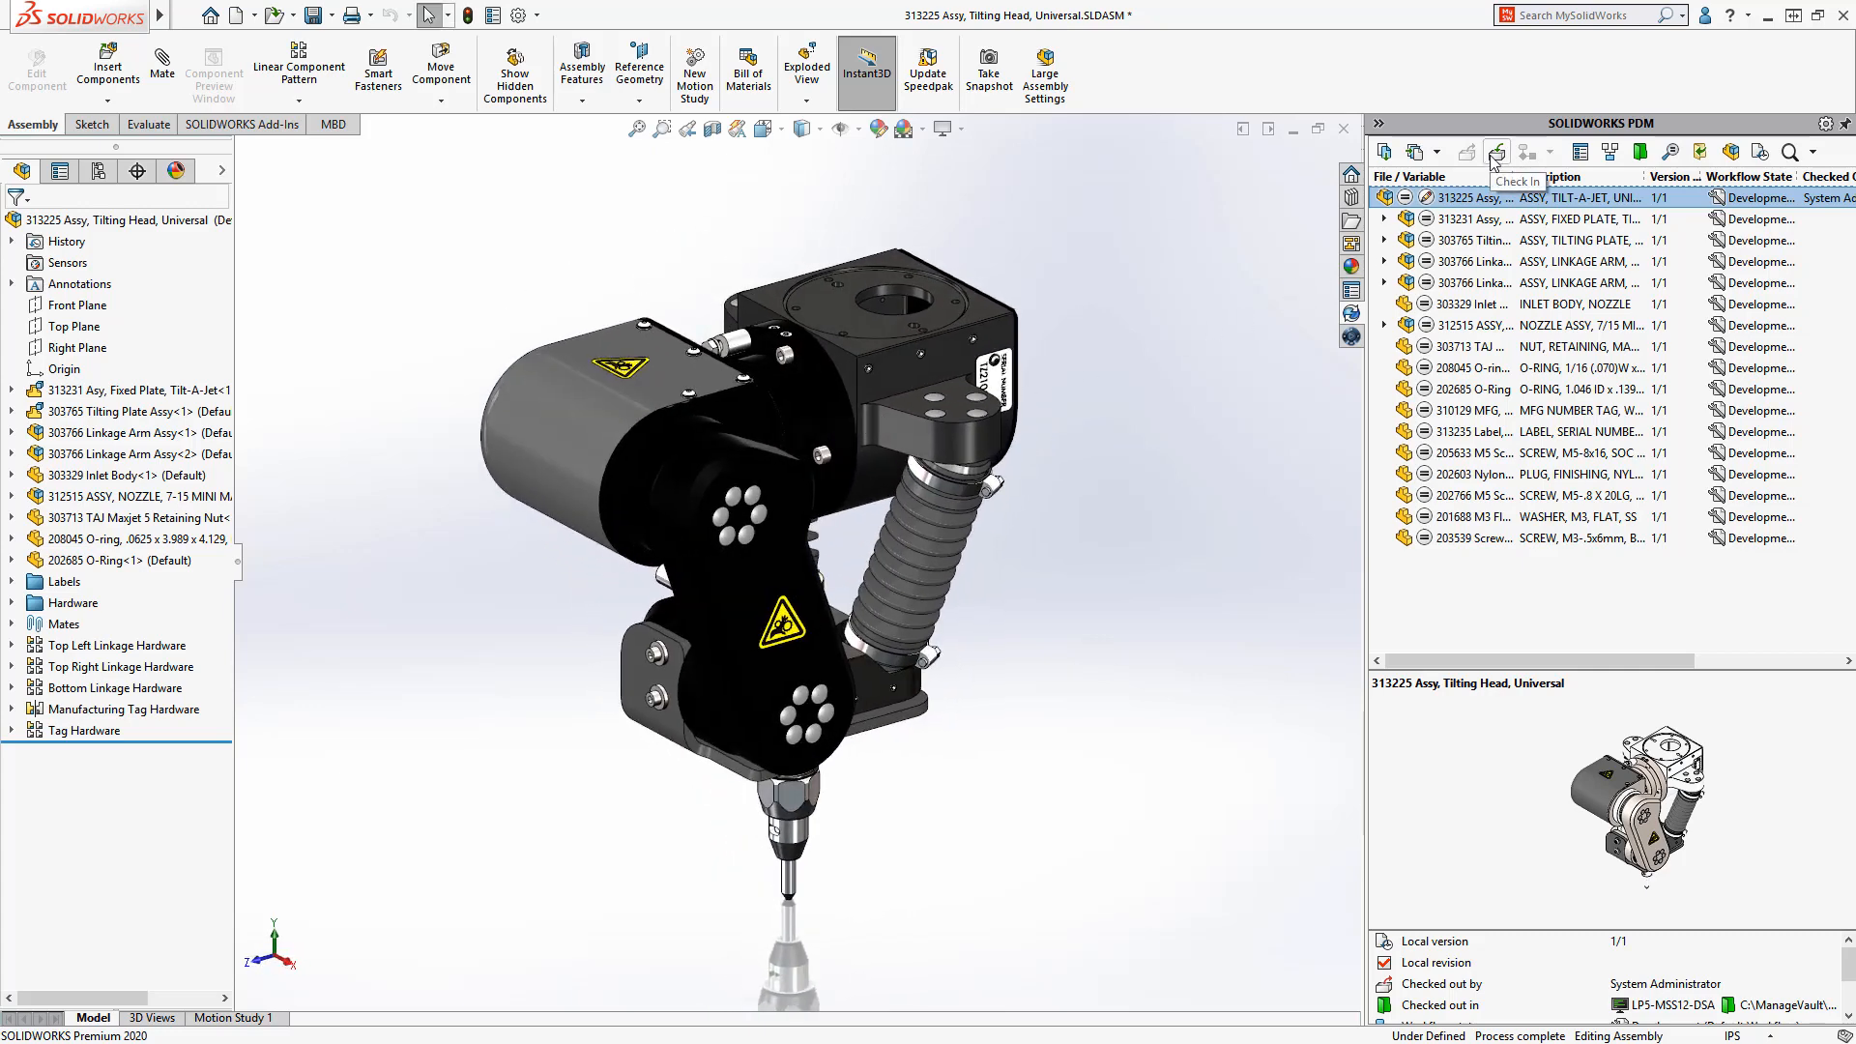
Check the Tilting Head assembly back into the vault from the PDM task pane
click(1496, 151)
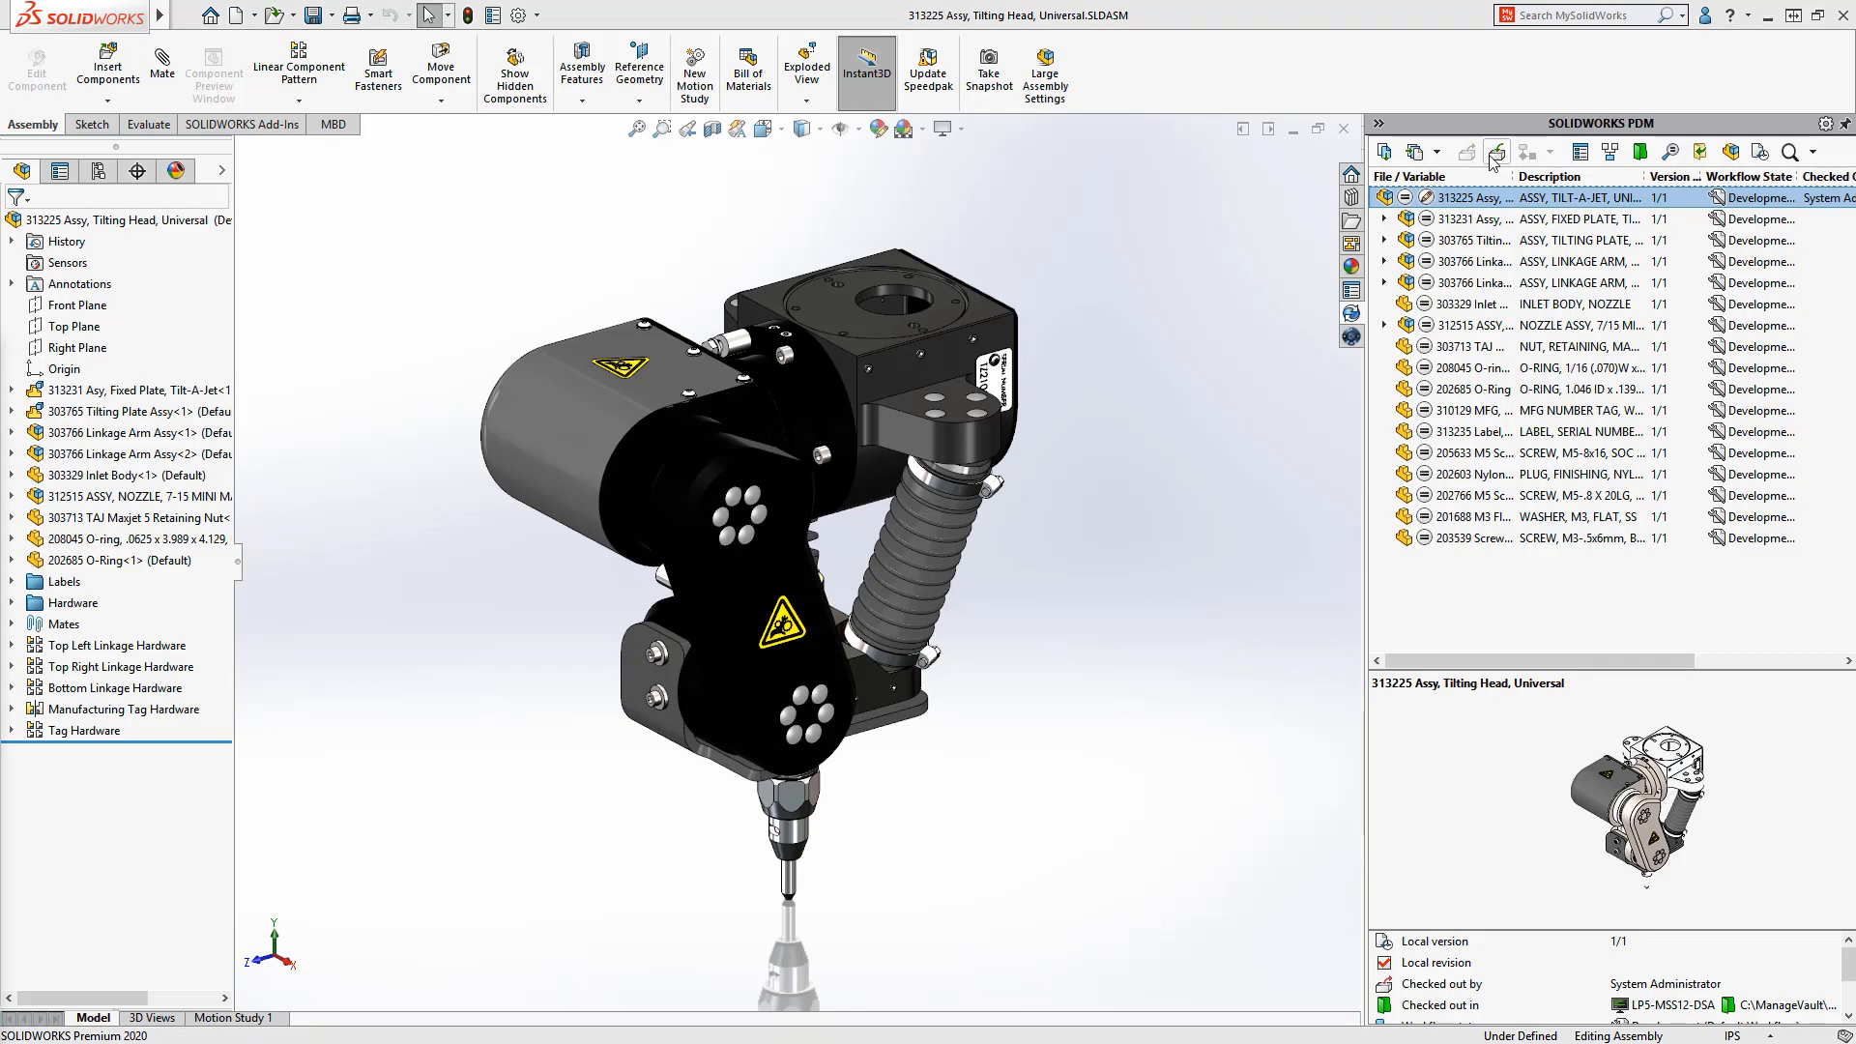